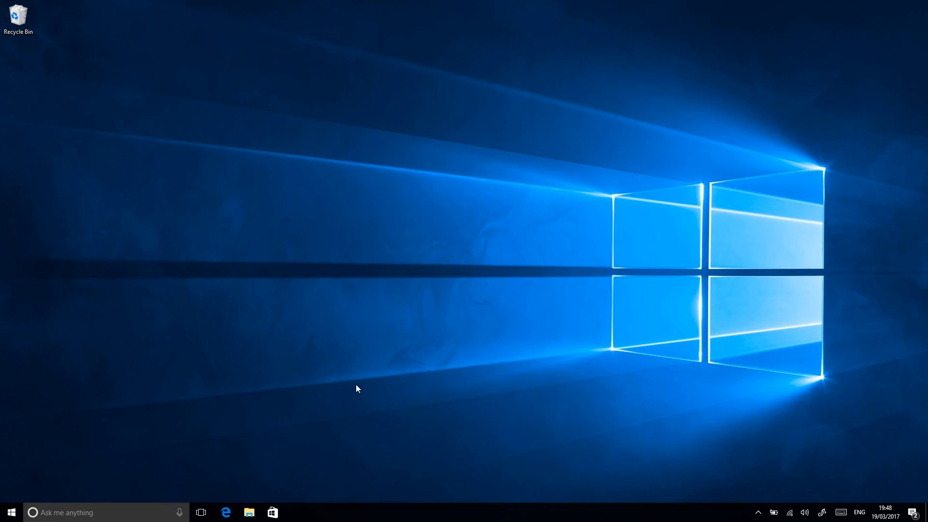
mouse_move(701, 436)
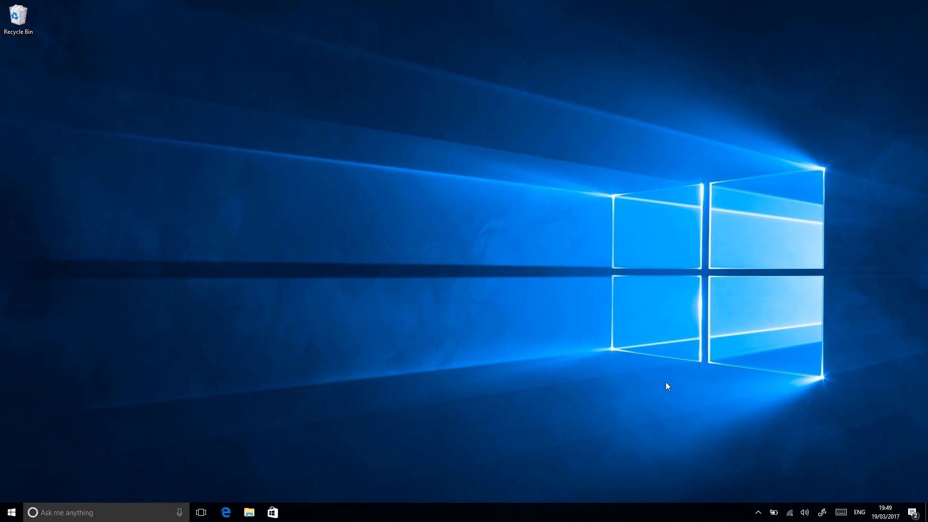
mouse_move(10, 512)
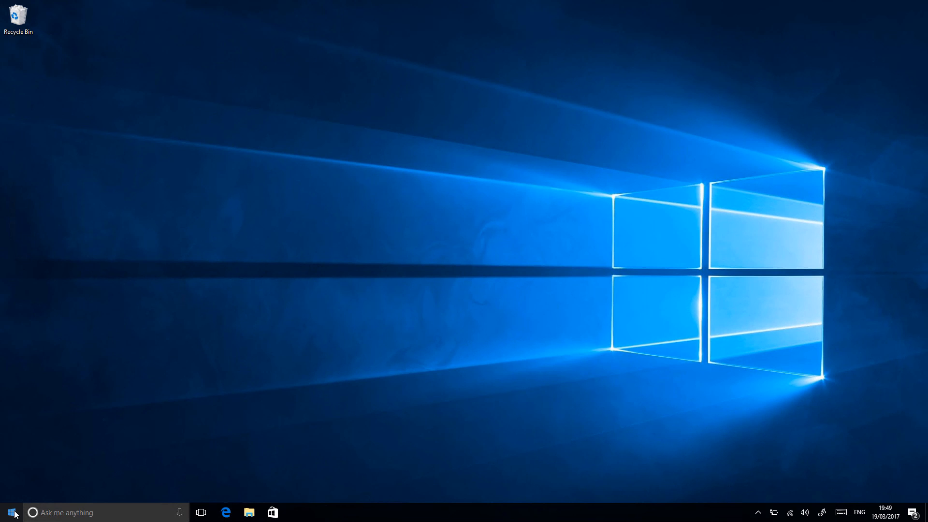
Step: Launch Command Prompt (Admin) from the Start menu and approve the User Account Control prompt
right_click(9, 512)
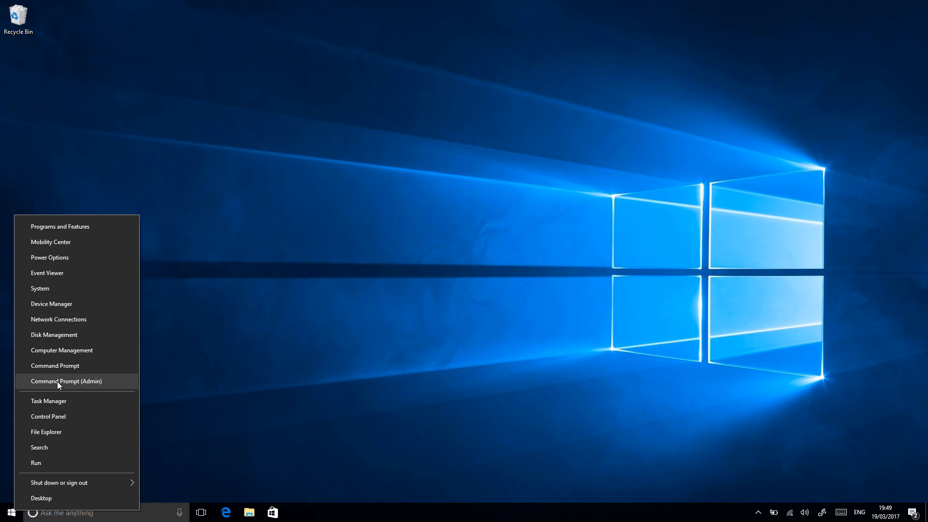
left_click(66, 381)
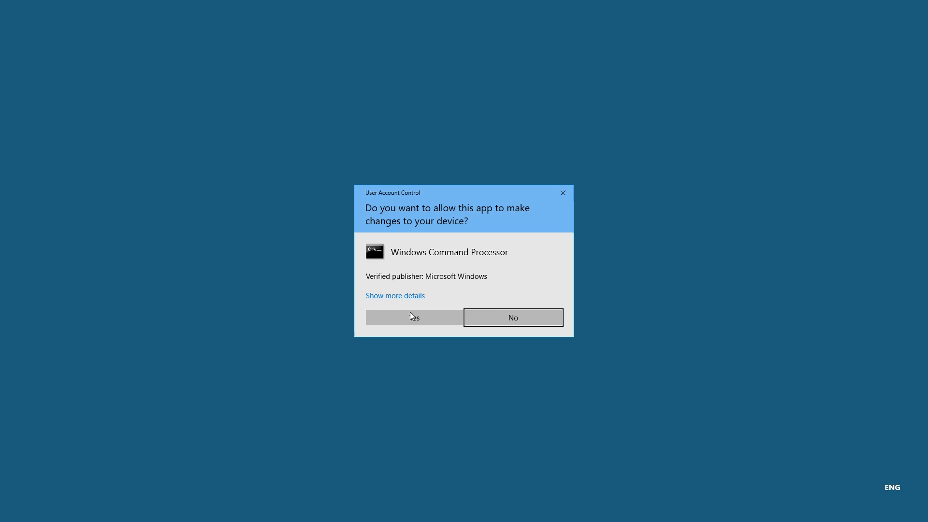
left_click(412, 317)
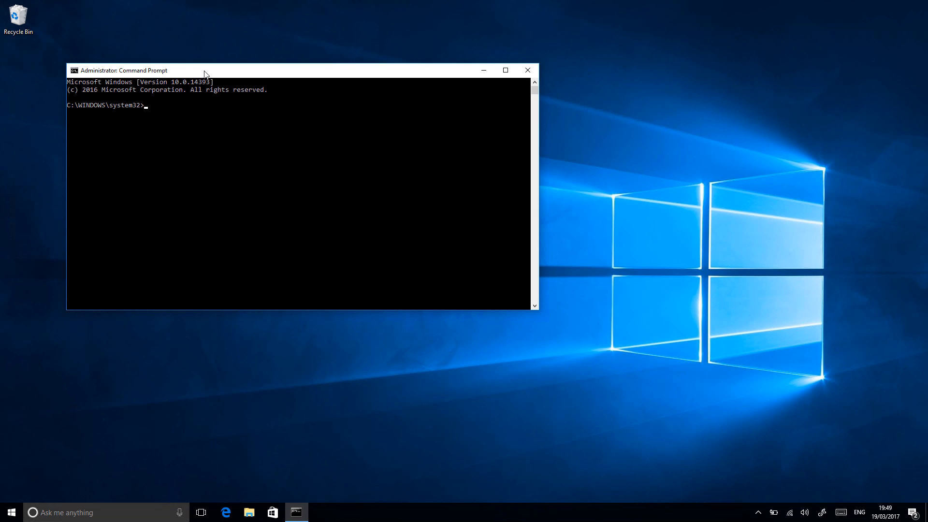
left_click_drag(204, 70, 247, 72)
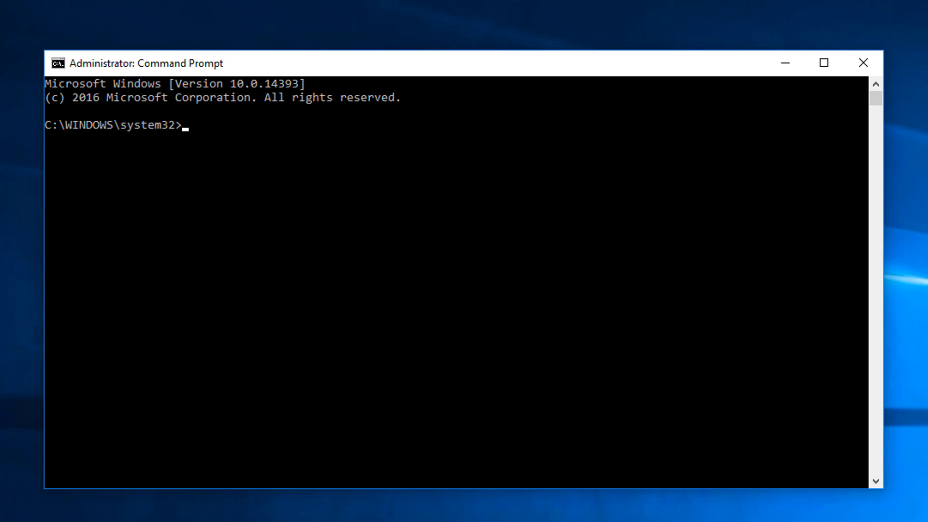
mouse_move(153, 70)
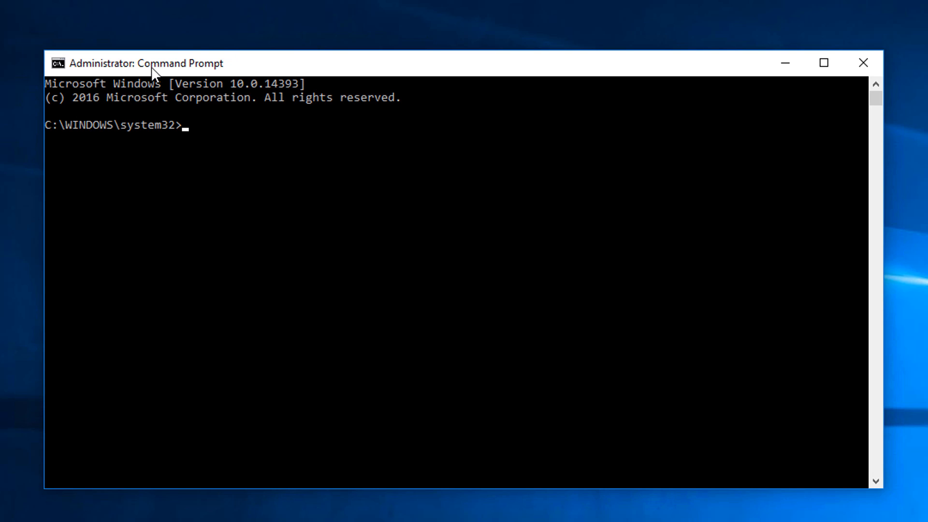
mouse_move(276, 212)
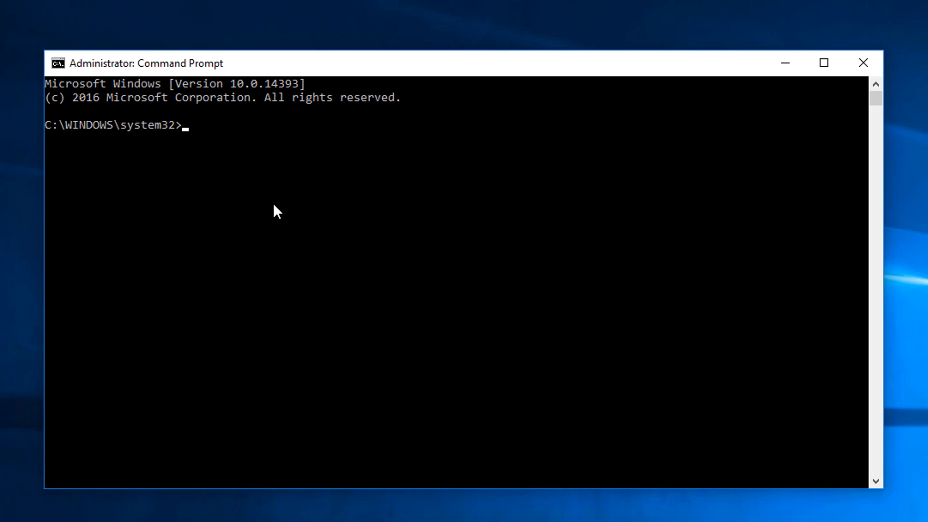
Step: Run netsh wlan show profiles to list the saved Wi-Fi profiles 59_HOME_2 and OA31
type("netsh wlan")
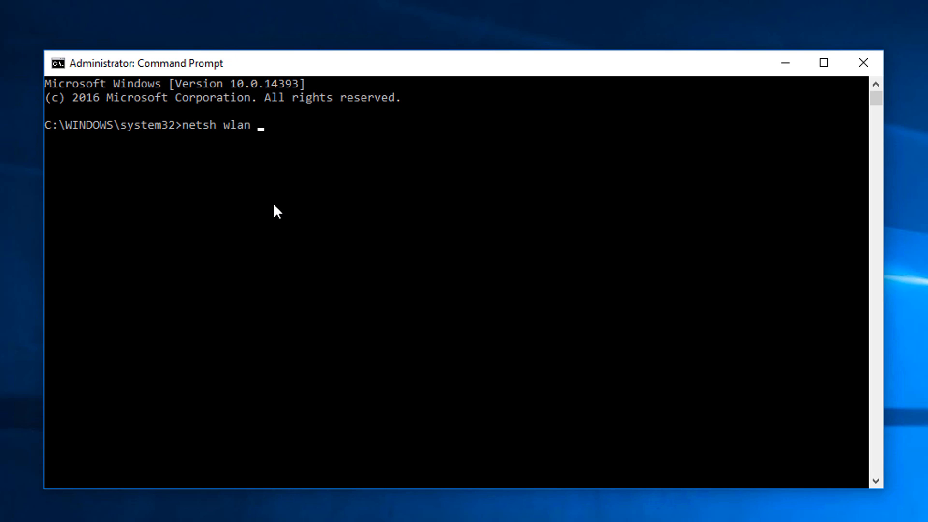
type("show")
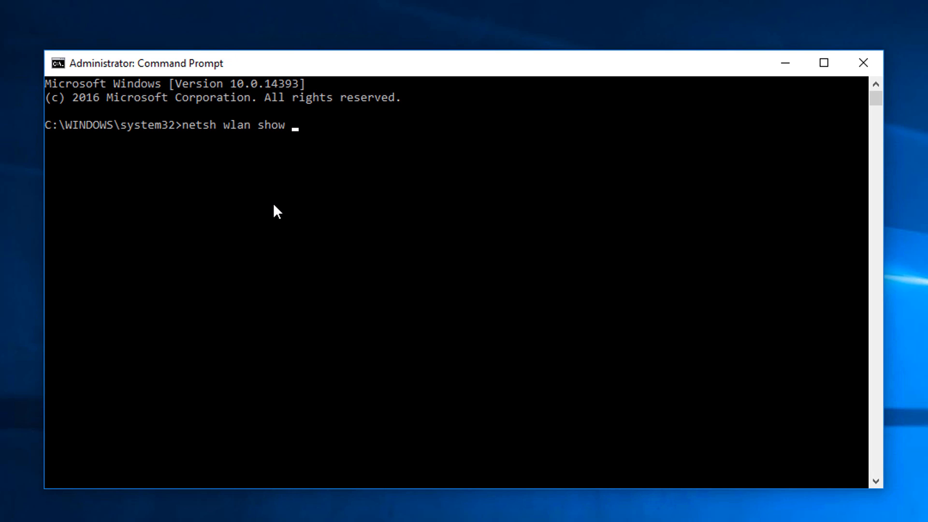
type("prof")
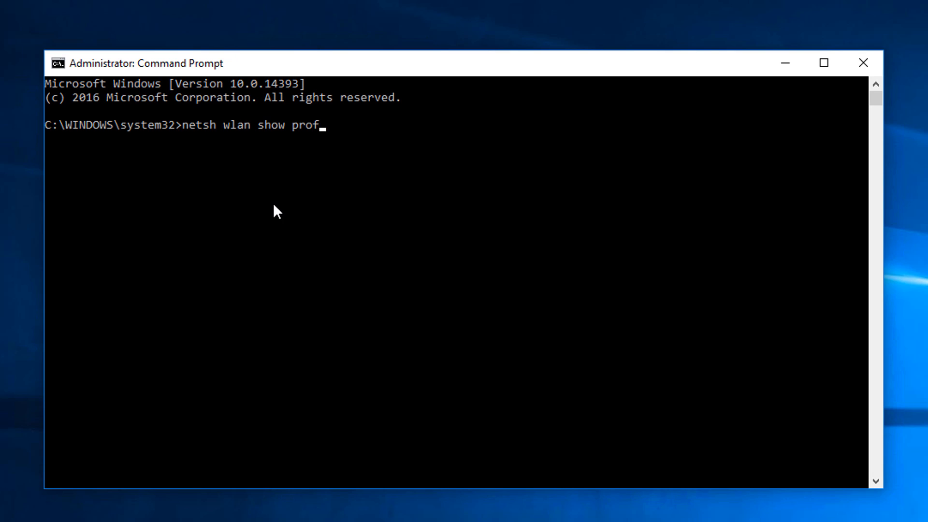
key("Return")
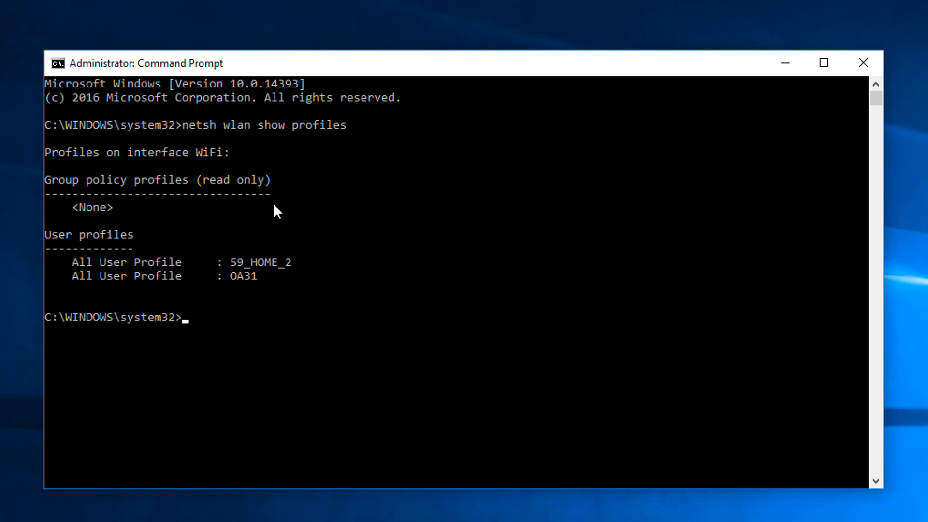
mouse_move(297, 269)
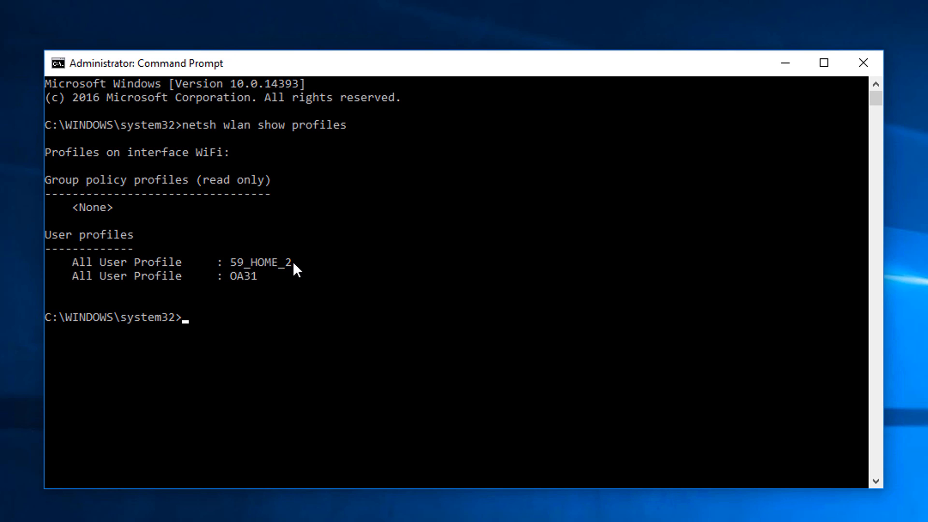
mouse_move(288, 279)
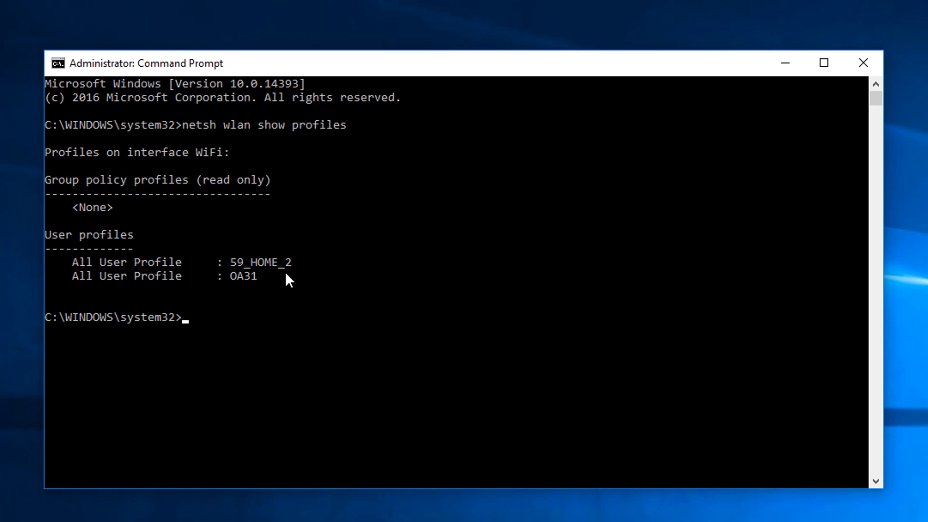
mouse_move(288, 279)
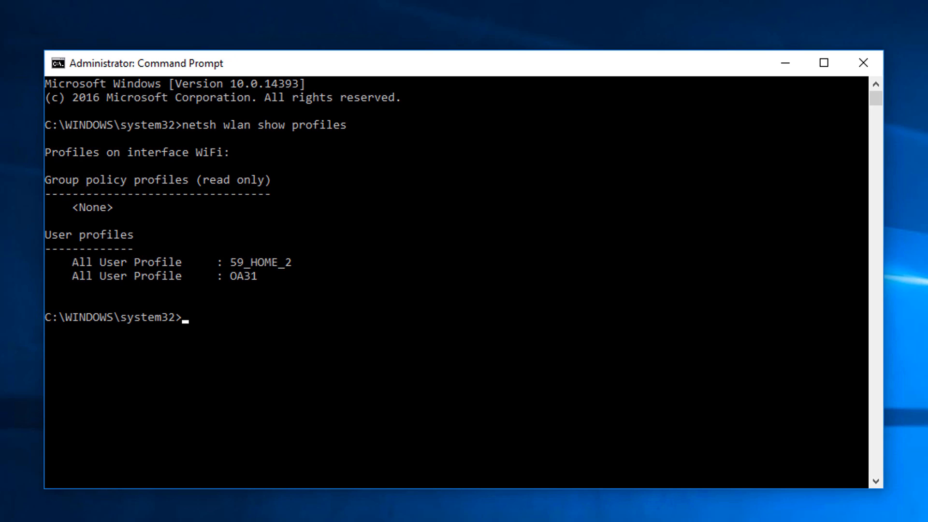
mouse_move(281, 70)
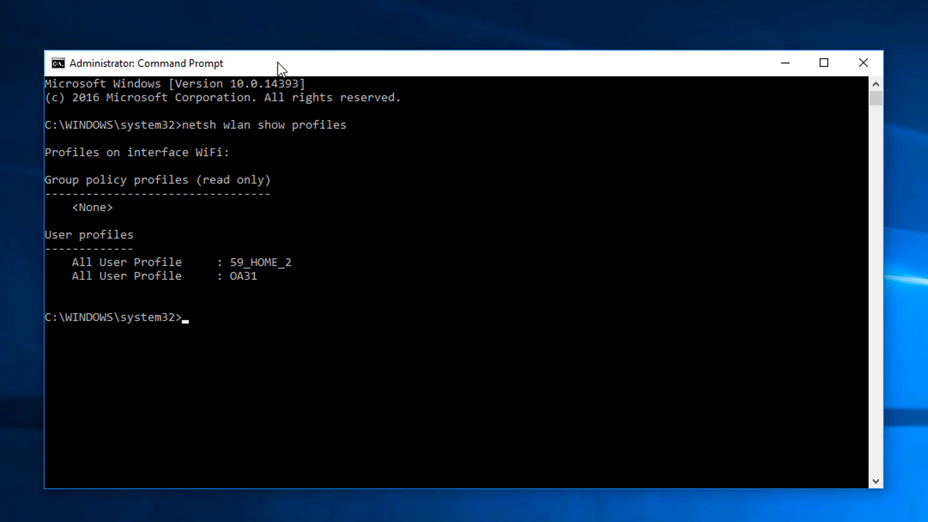
mouse_move(263, 298)
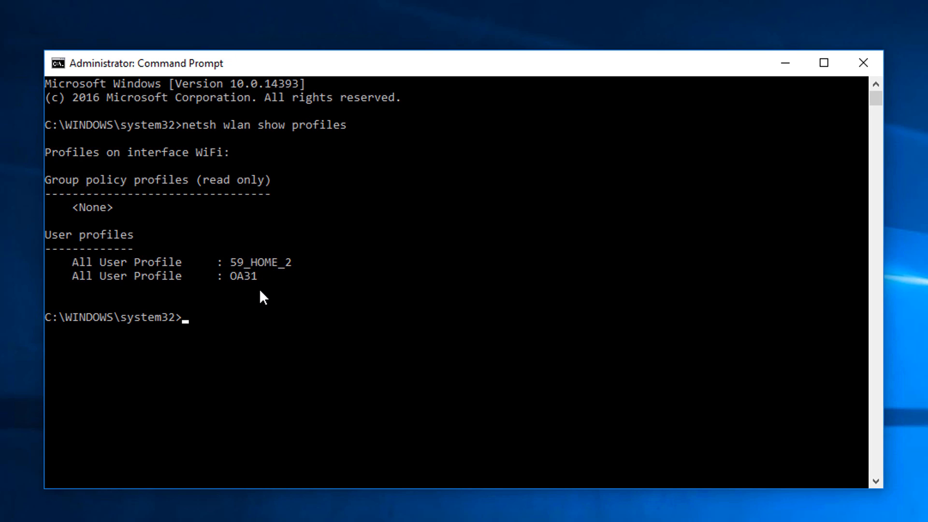
mouse_move(249, 290)
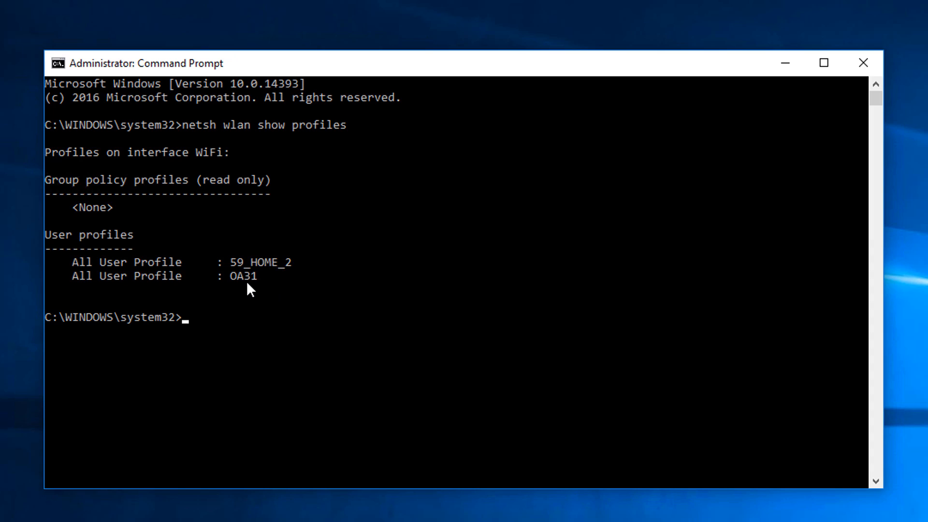
mouse_move(262, 286)
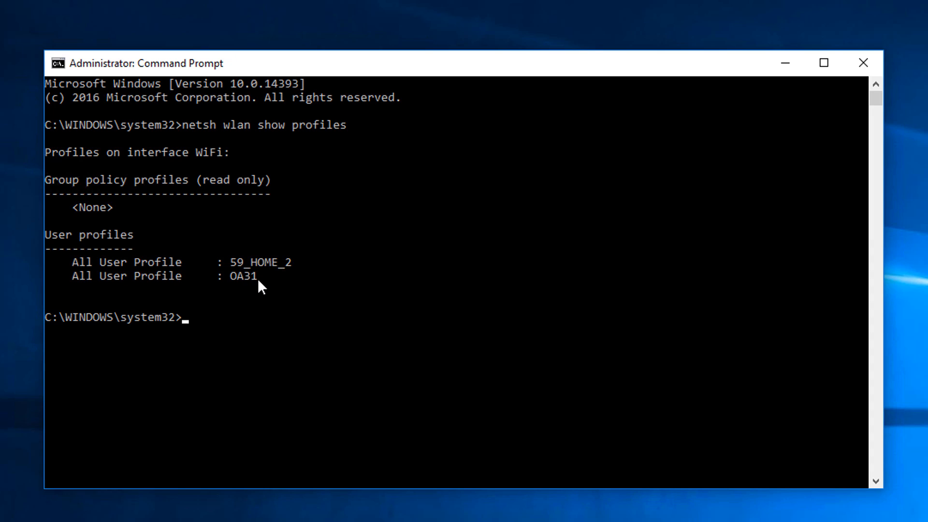
mouse_move(307, 318)
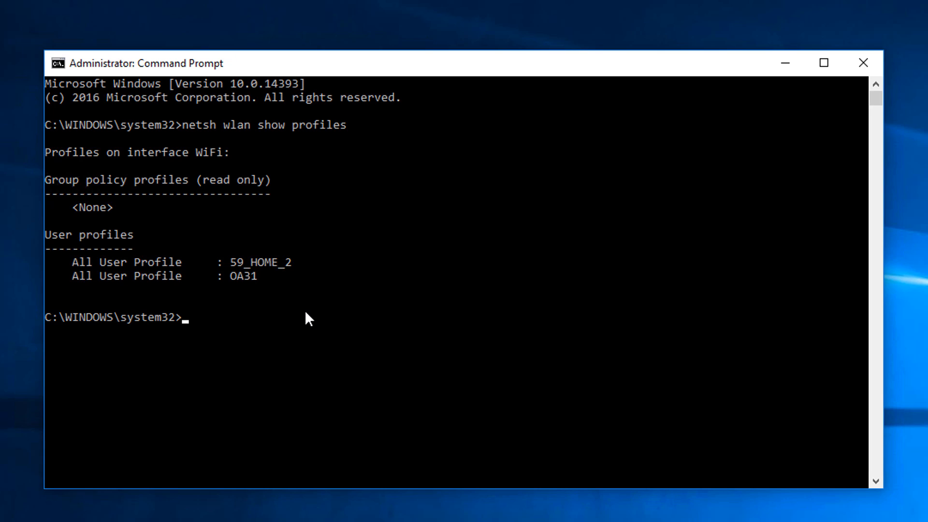
mouse_move(331, 343)
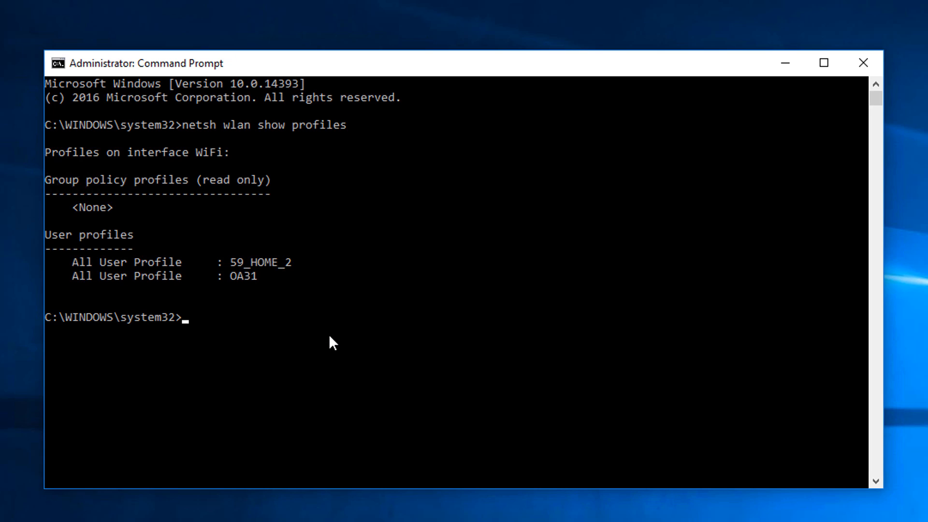
Step: Enter netsh wlan export profile 59_HOME_2 key=clear to export the profile with a clear-text key
type("netsh wlan")
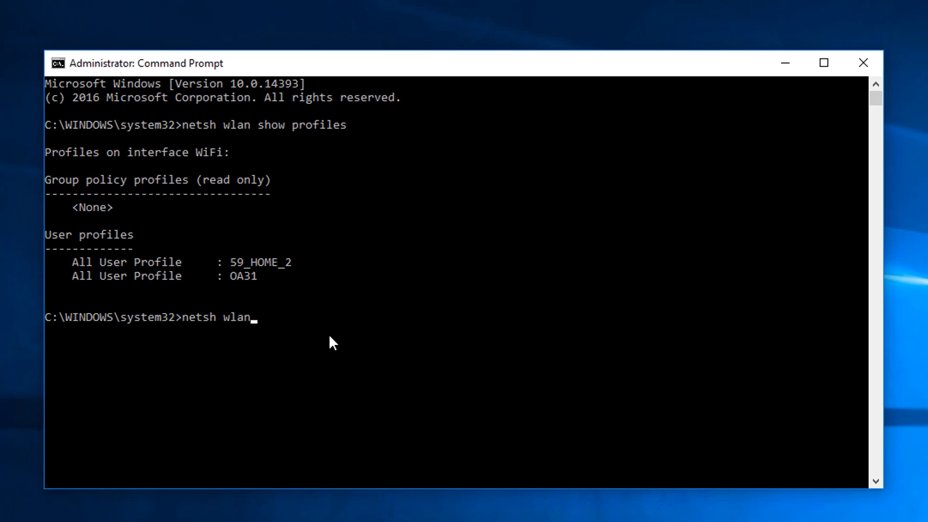
type("ex")
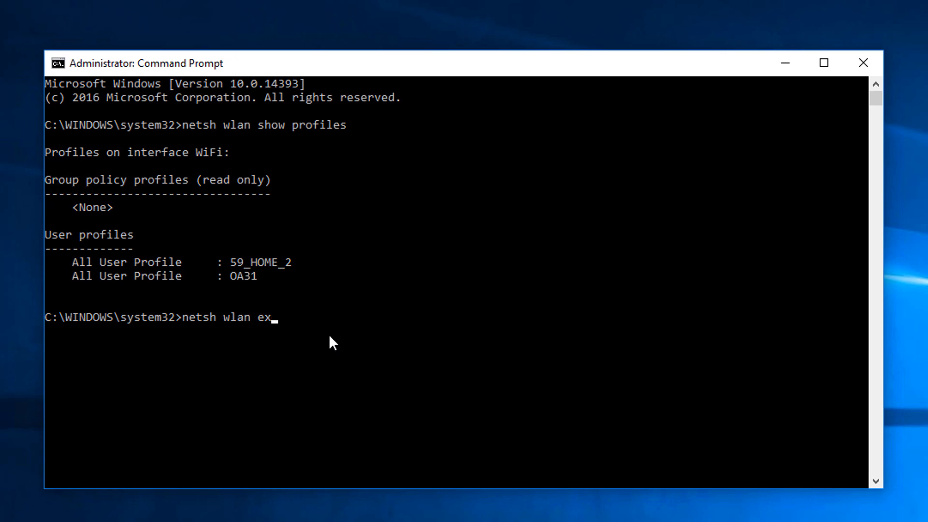
type("port profile")
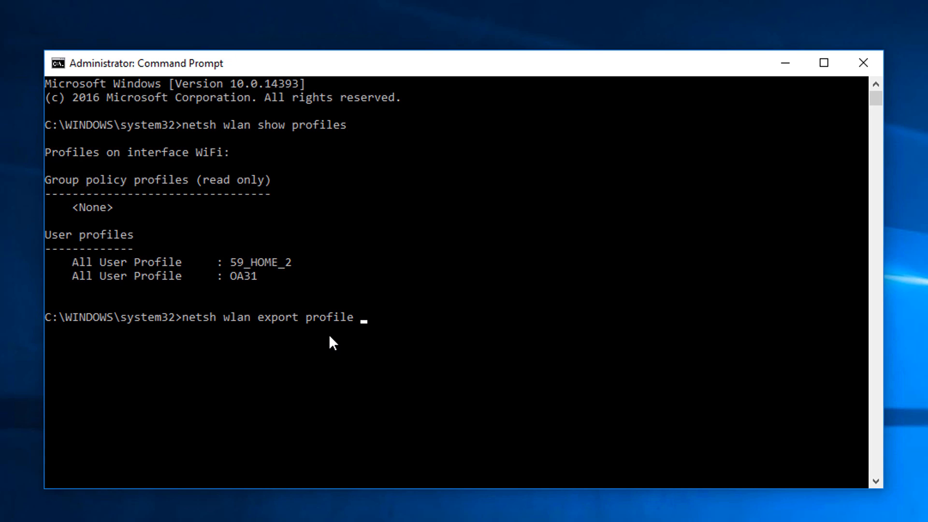
type("59")
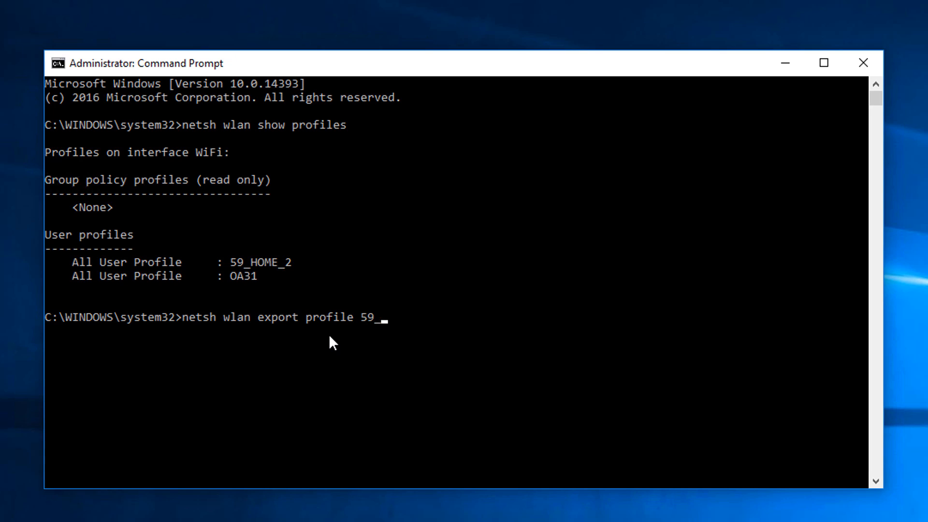
type("_HOME_")
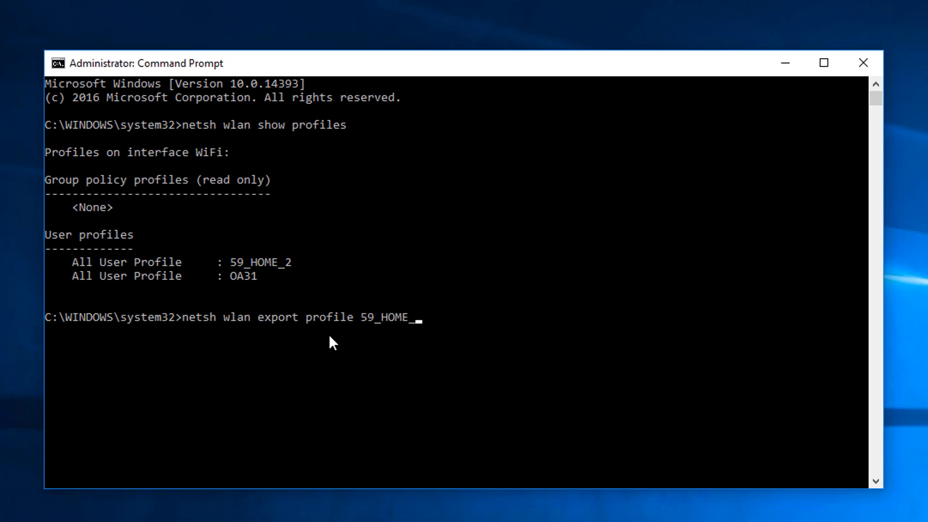
type("2 key=")
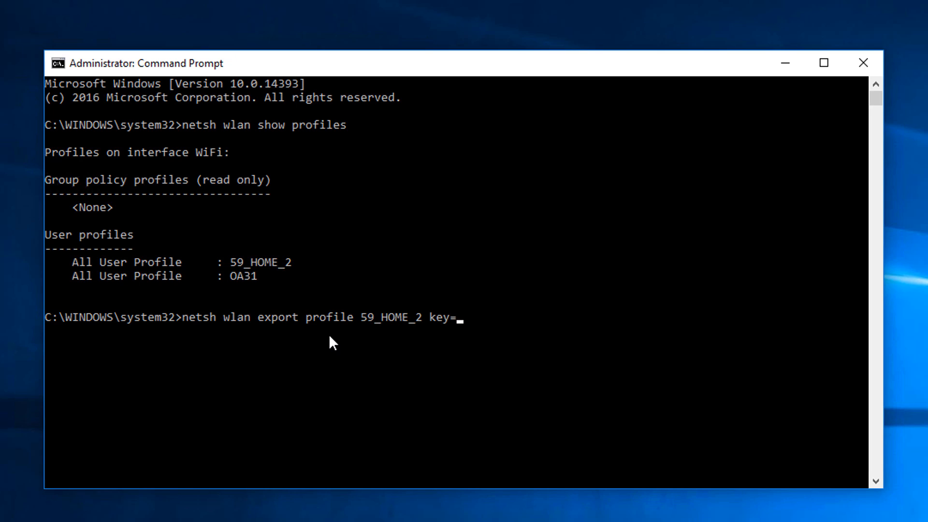
type("clear")
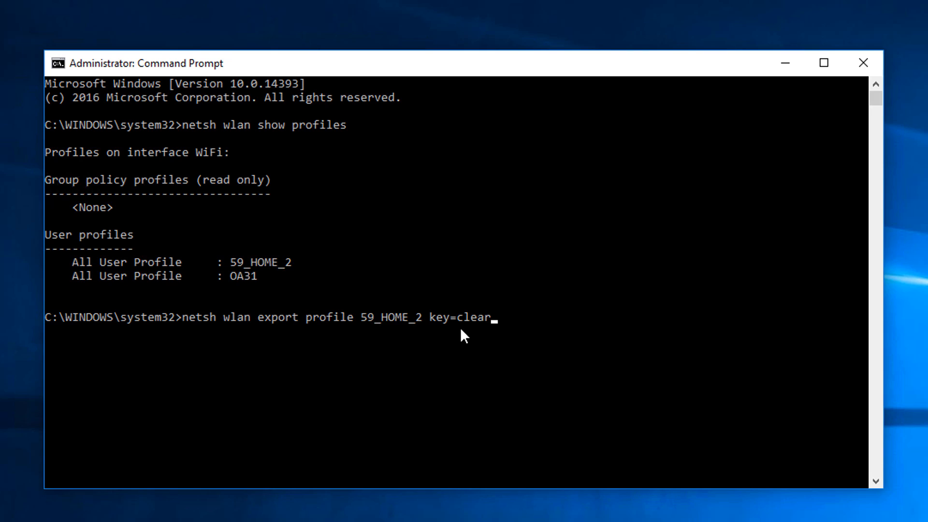
mouse_move(478, 371)
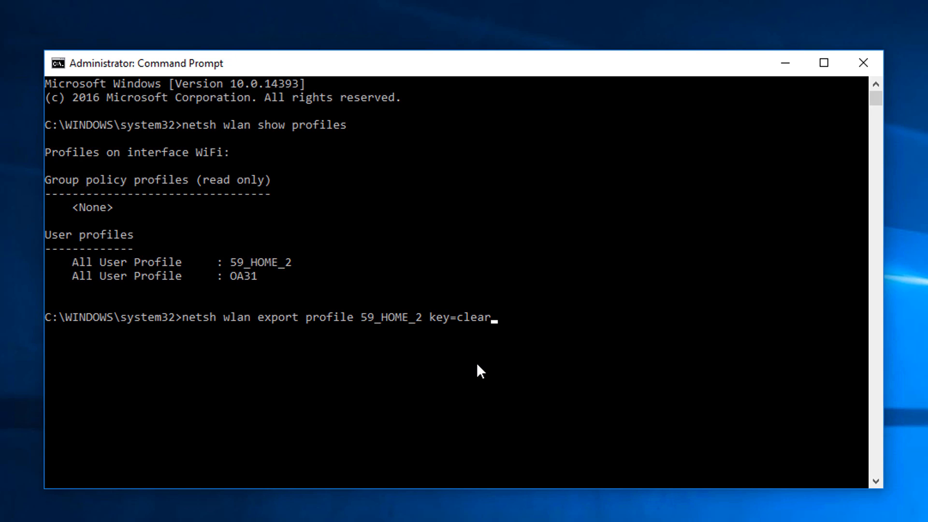
Step: Complete the command with folder=C:\users\test\desktop so the XML lands on the desktop
type("folder=")
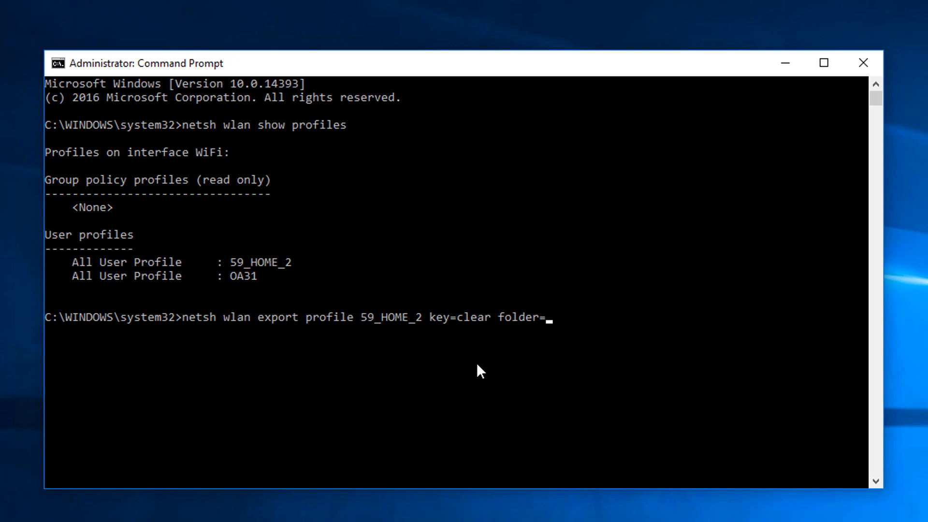
type("C:\\")
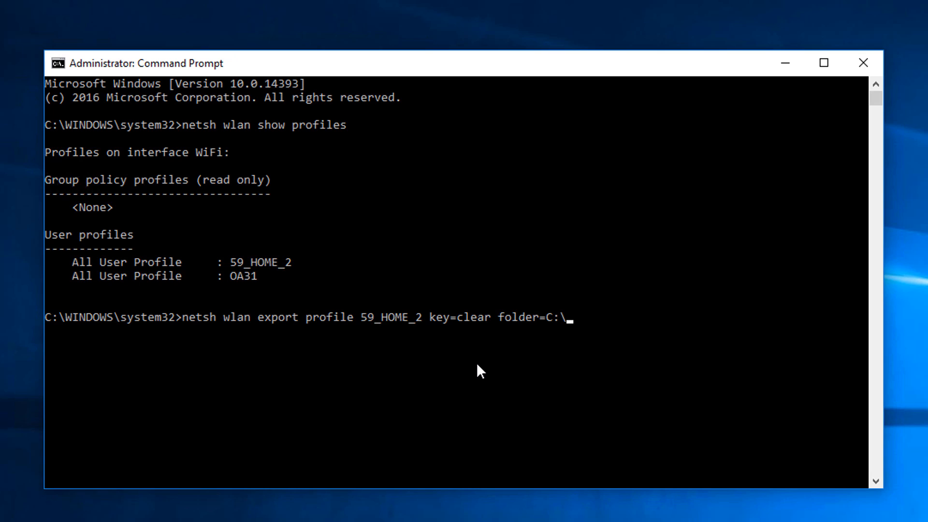
type("users")
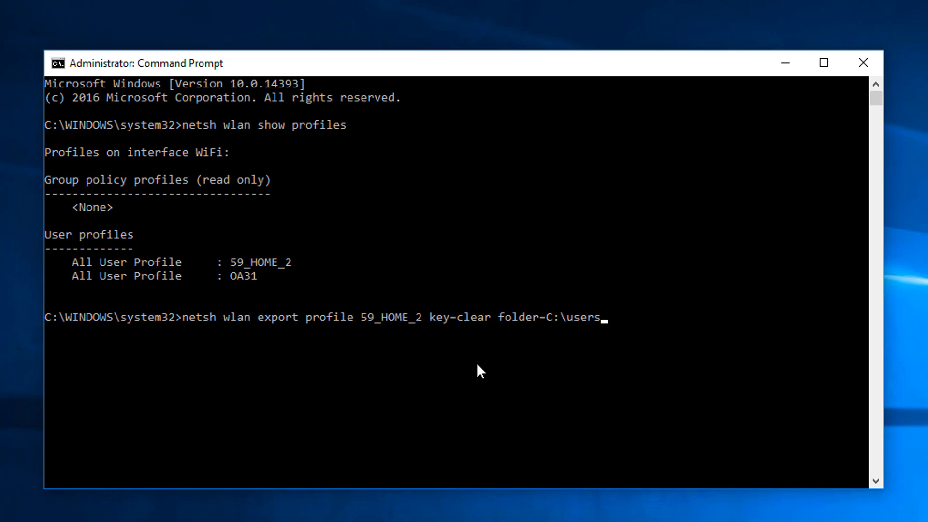
type("\\test")
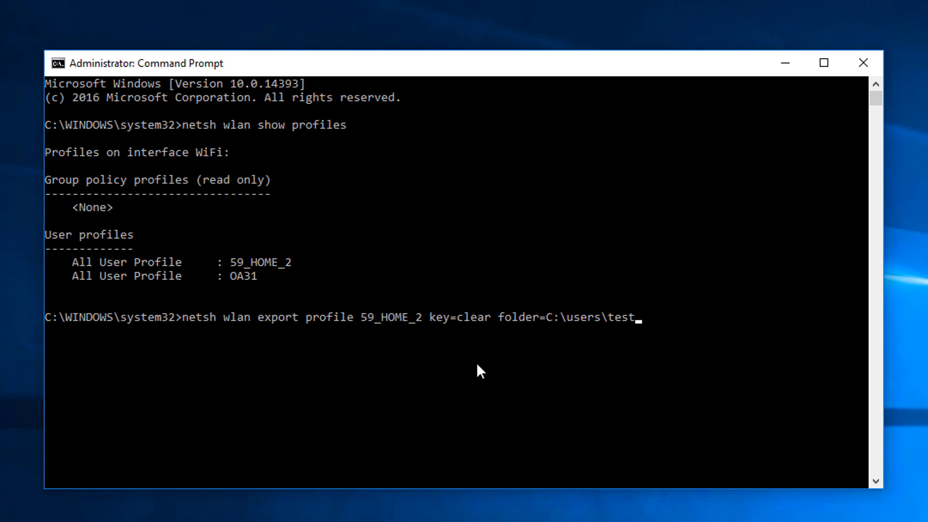
type("\\desktop")
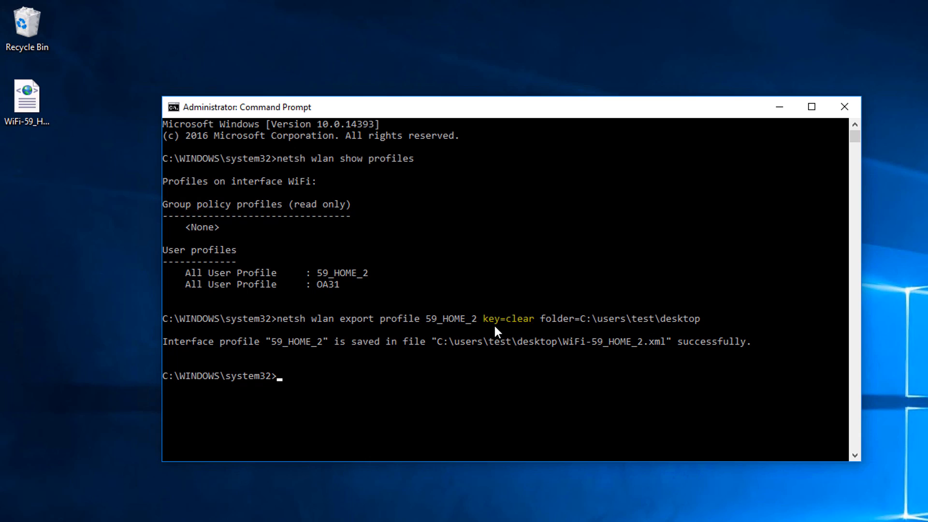
mouse_move(502, 338)
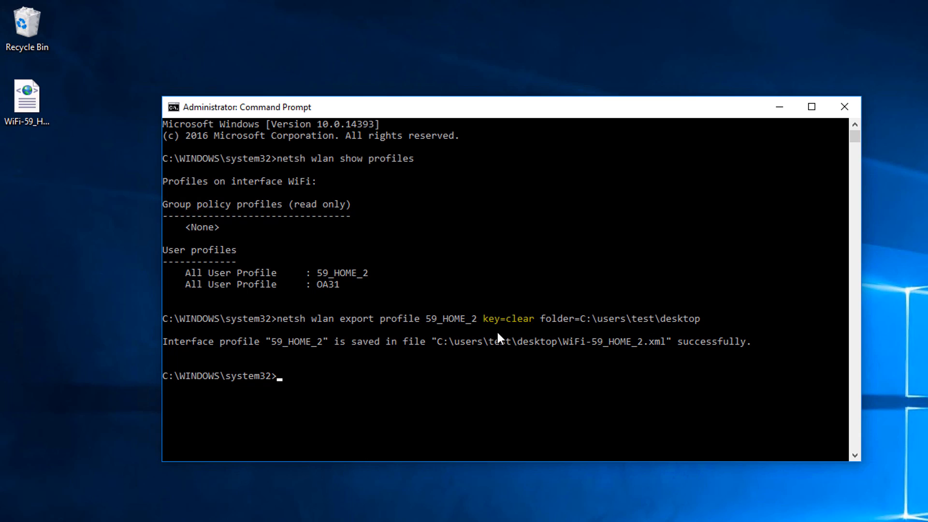
mouse_move(543, 396)
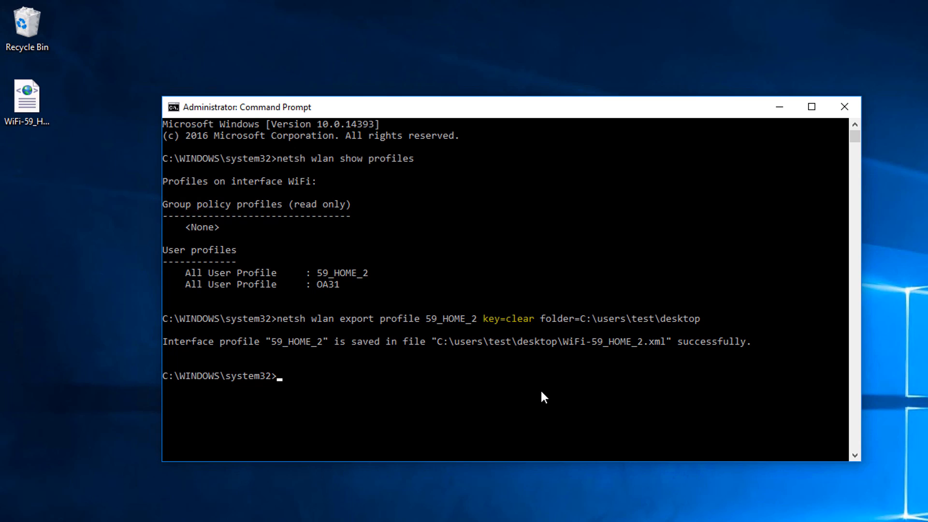
mouse_move(526, 364)
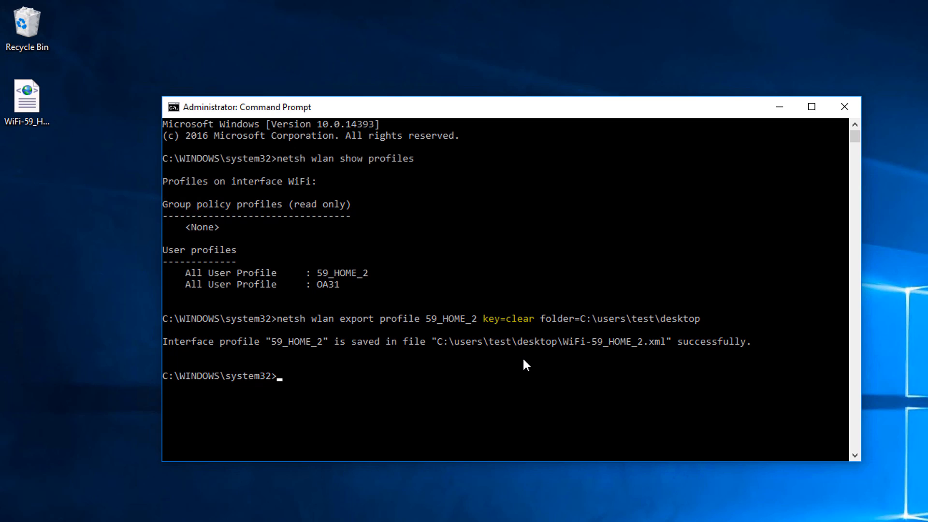
mouse_move(500, 350)
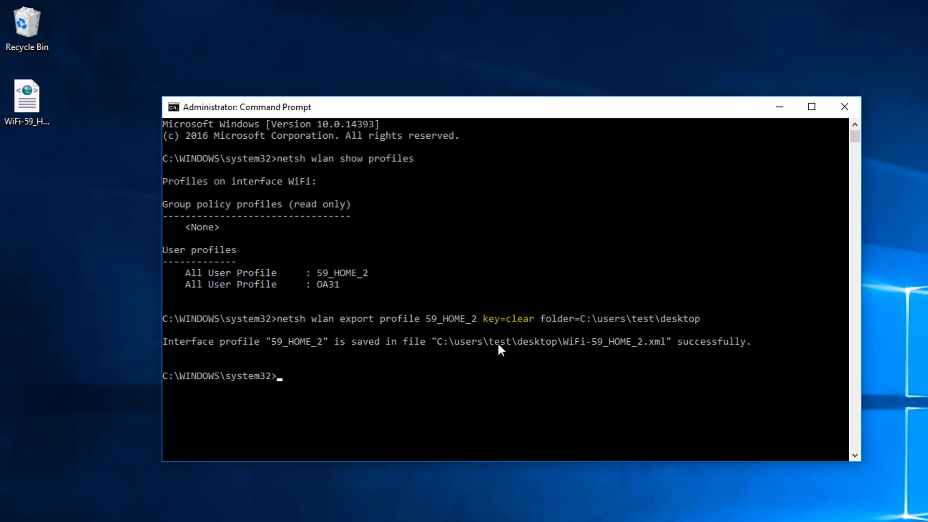
mouse_move(510, 326)
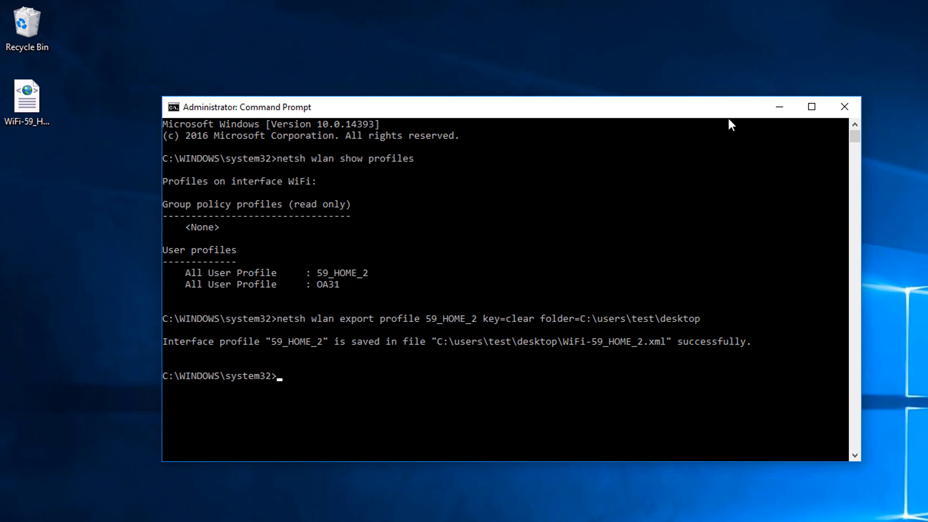
Step: Close the Command Prompt and create a new folder on the desktop
left_click(844, 107)
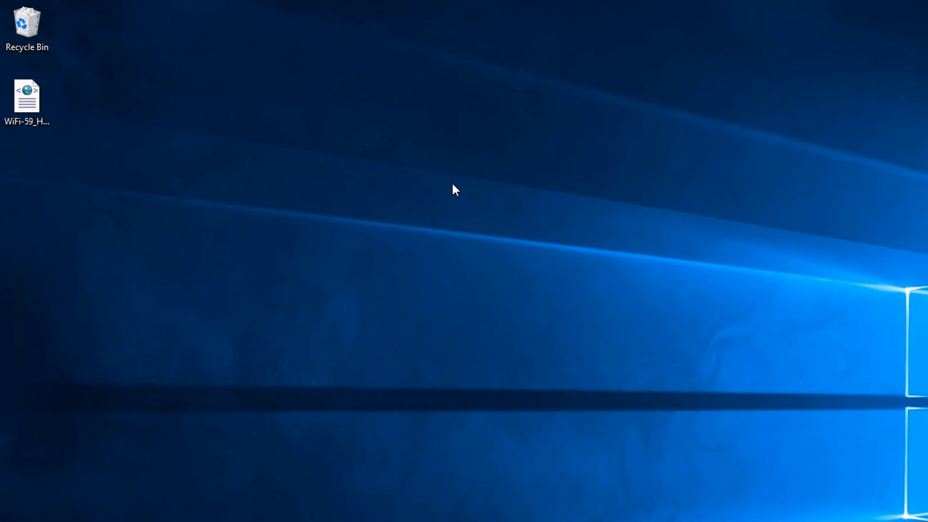
mouse_move(142, 229)
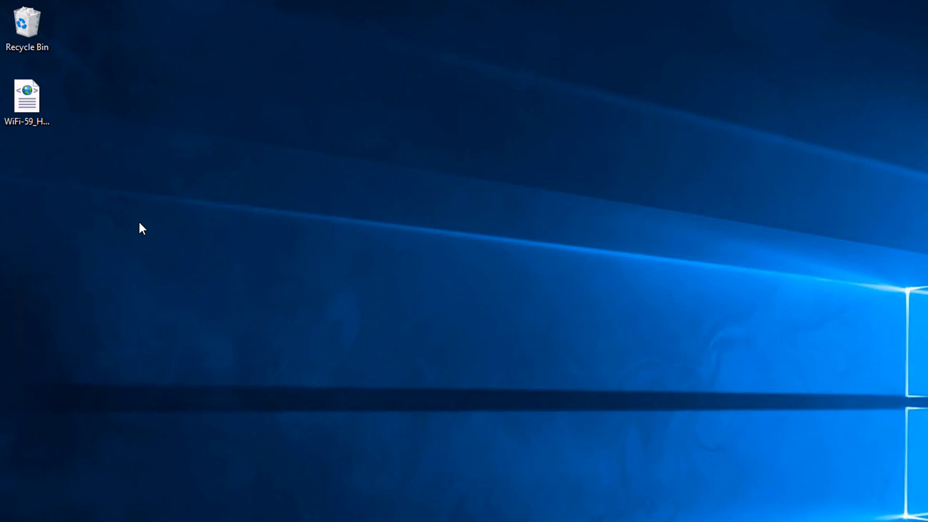
mouse_move(407, 191)
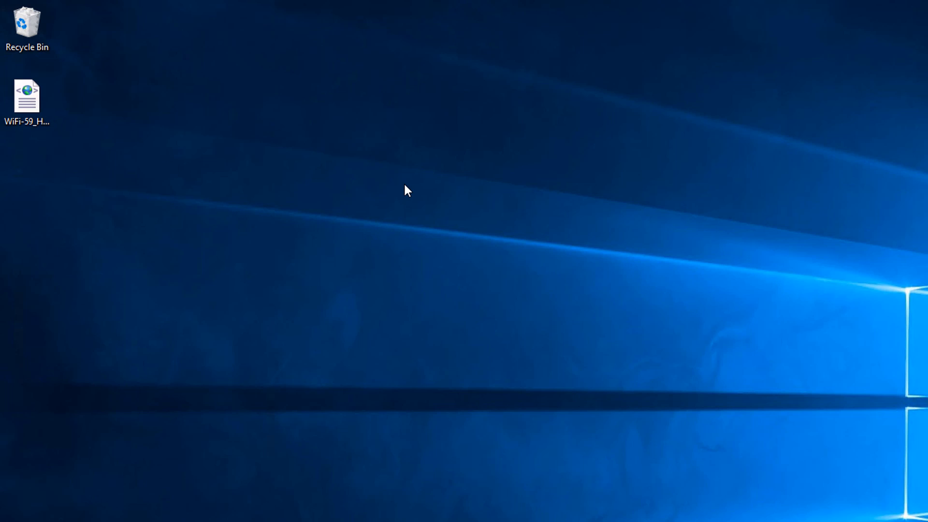
right_click(407, 190)
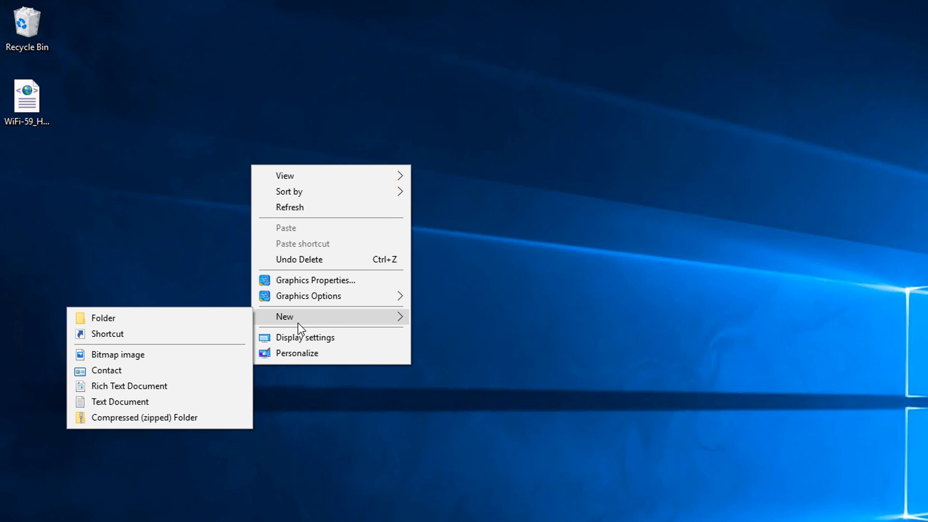
left_click(102, 318)
type("wifi")
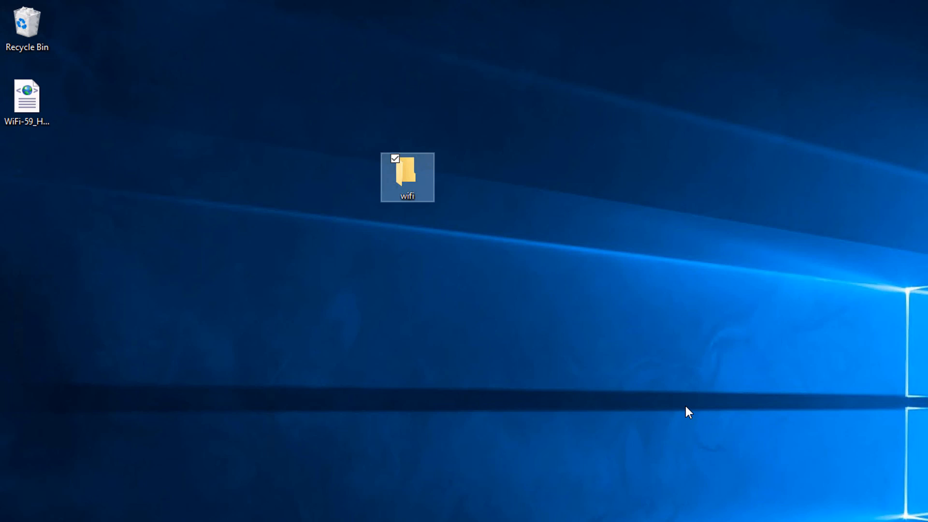
mouse_move(417, 181)
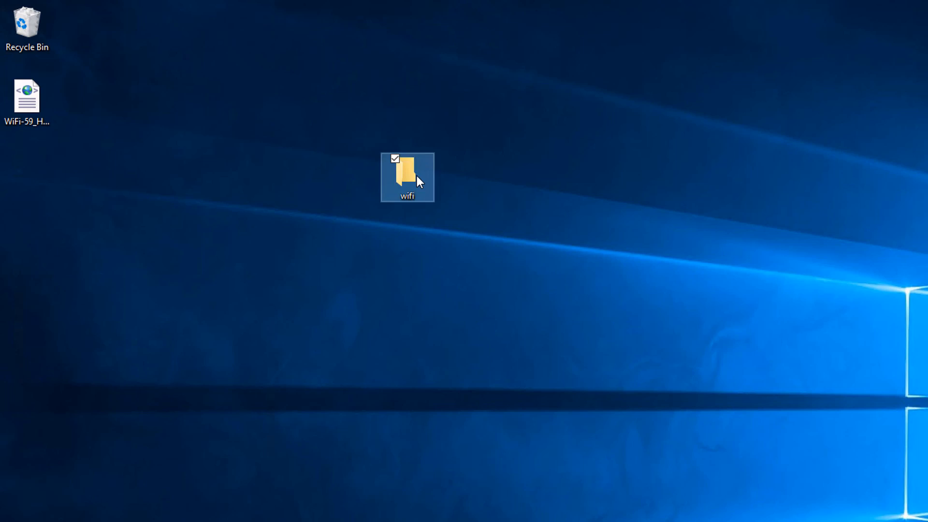
Step: Open the wifi folder holding the WiFi-59_HOME_2 XML profile
double_click(407, 173)
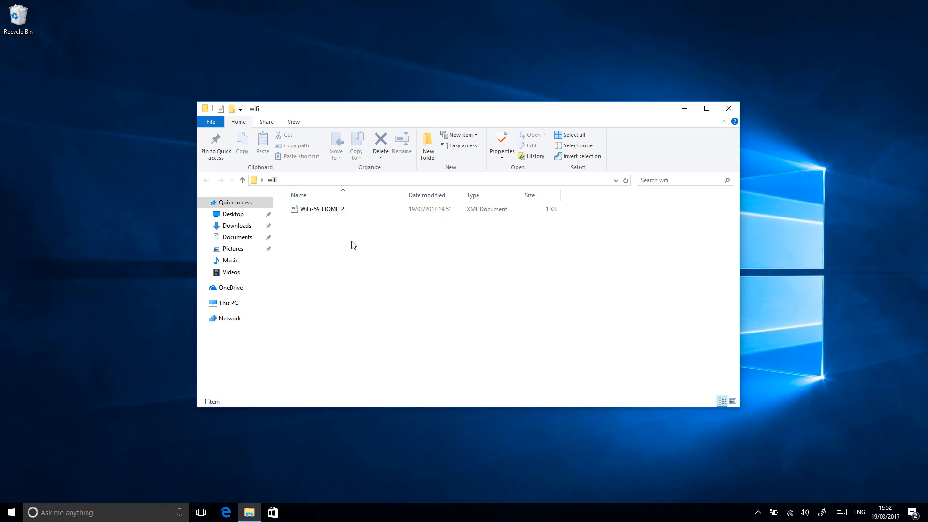
Step: Create a new text document named wifi-connect beside the XML profile
right_click(351, 244)
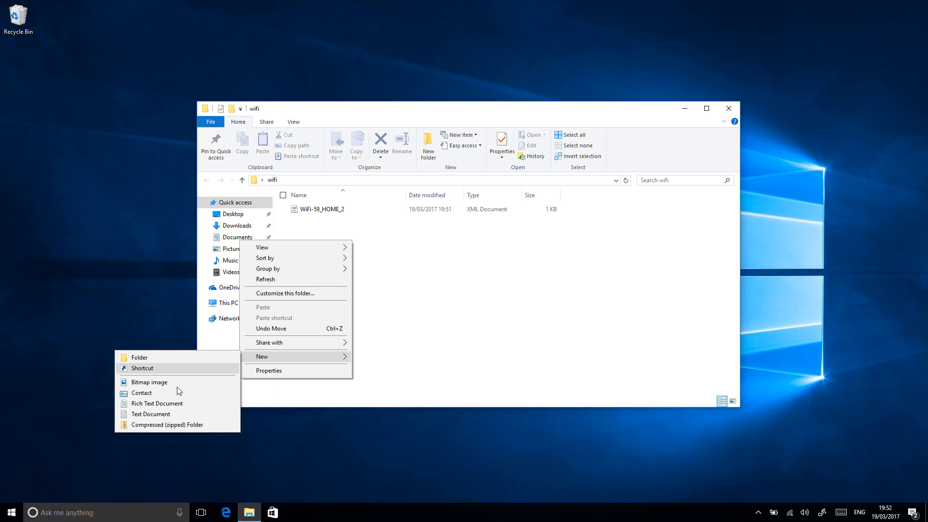
left_click(152, 414)
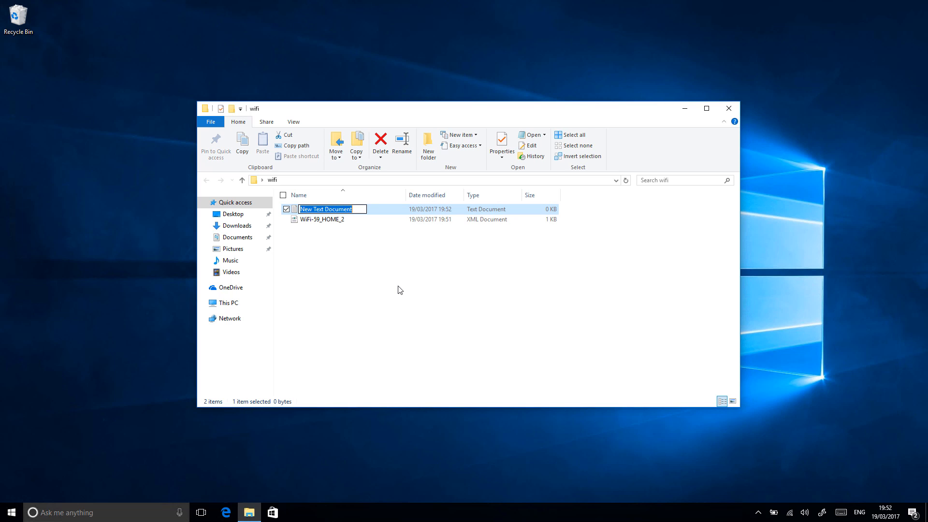
type("wifi-con")
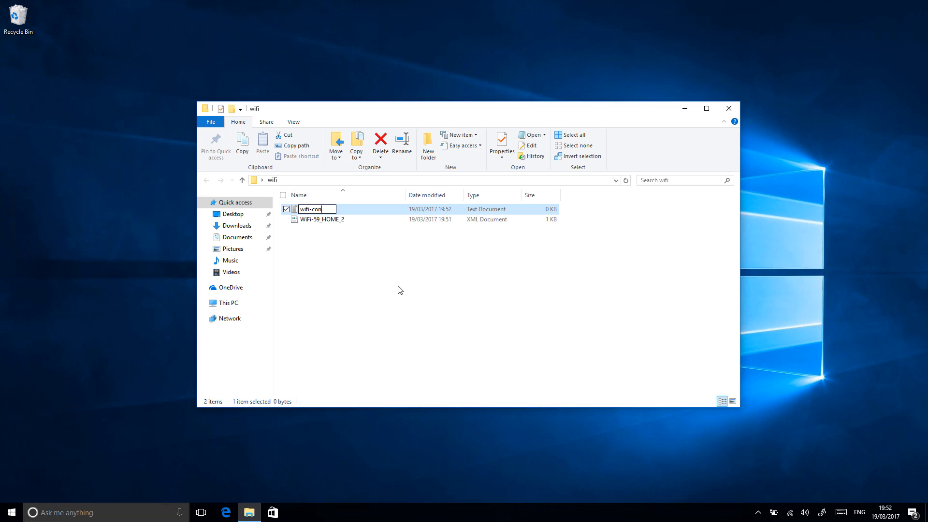
type("nect")
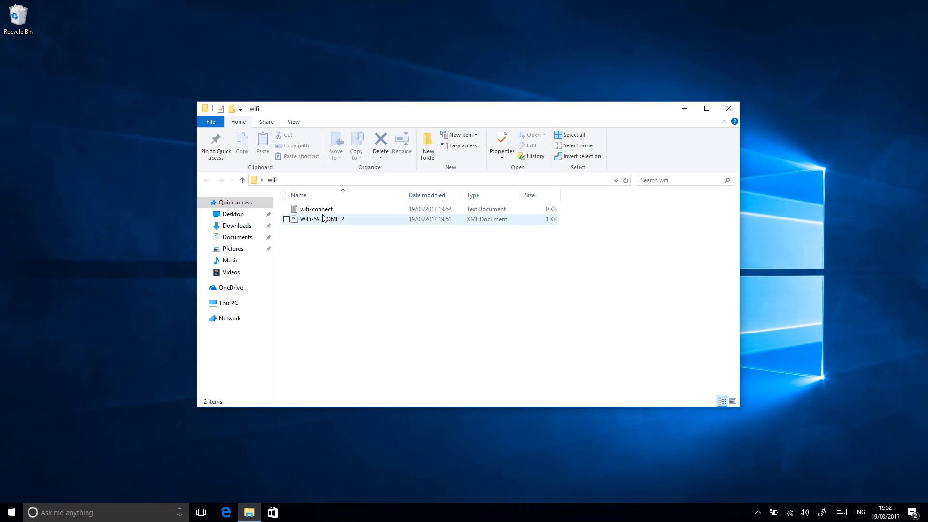
Step: Write netsh wlan add profile filename="$PSScriptRoot\WiFi-59_HOME_2.xml" into wifi-connect in Notepad
double_click(316, 209)
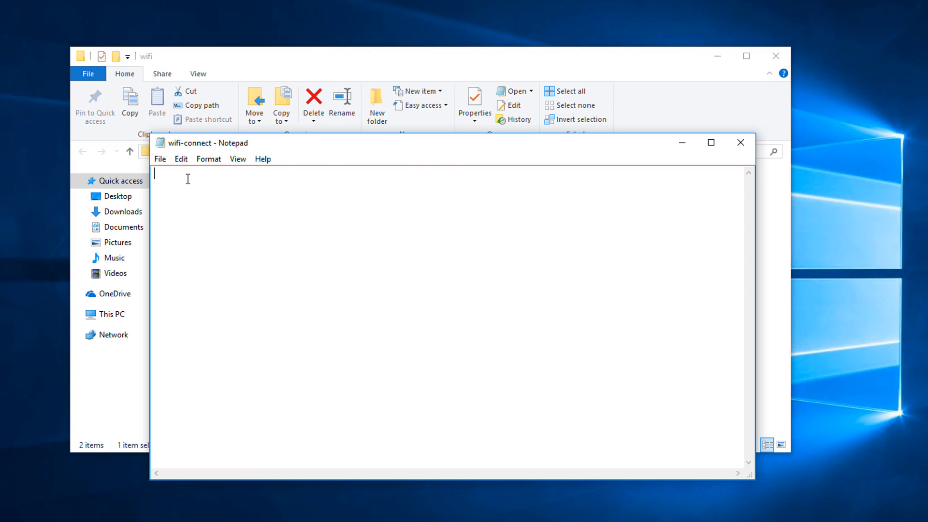
type("netsh wlan add profile filename=\"$PSScriptRoot\\WiFi-59_HOME_2.xml\"")
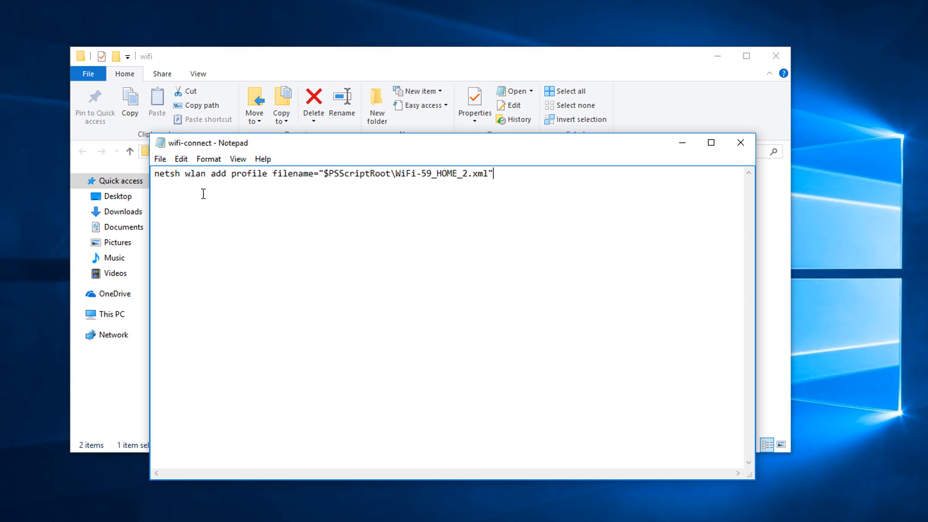
mouse_move(335, 173)
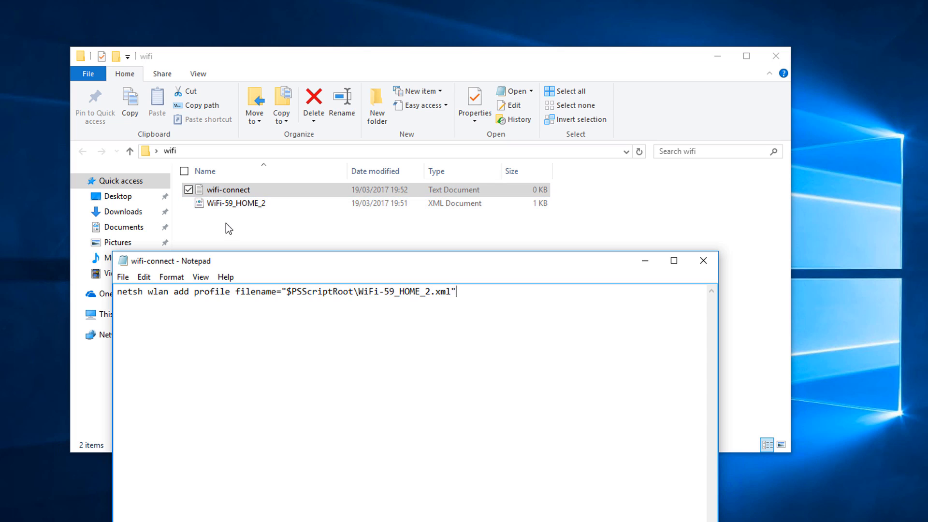
mouse_move(341, 301)
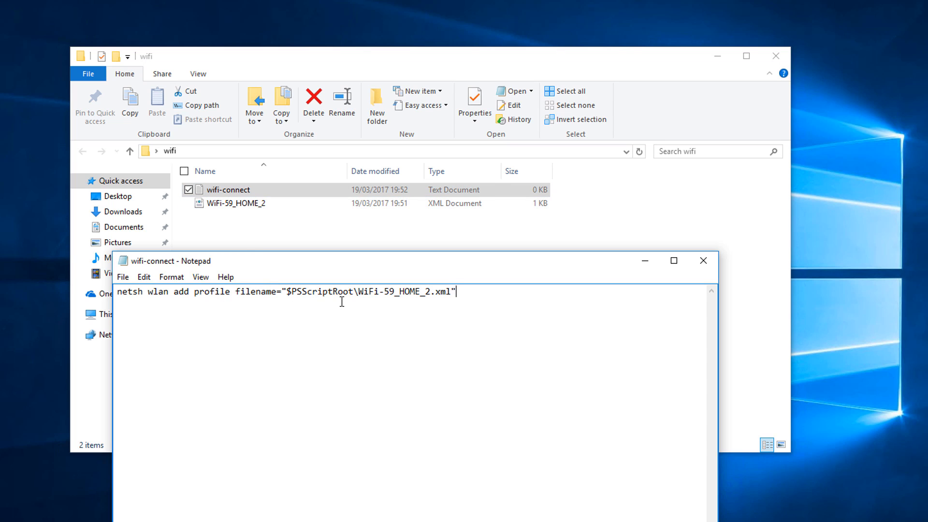
mouse_move(436, 292)
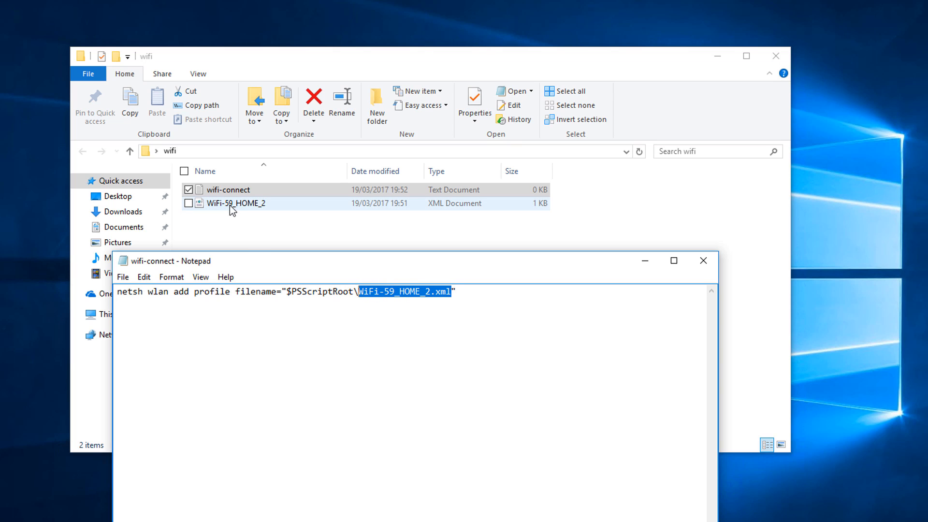
mouse_move(240, 211)
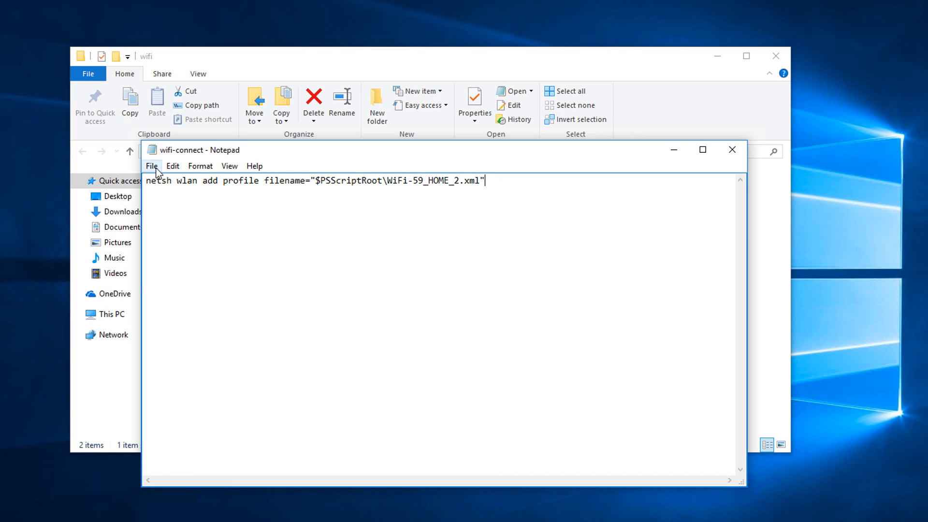
Step: Save the script under the new name wifi-connect.ps1 via Save As
left_click(152, 165)
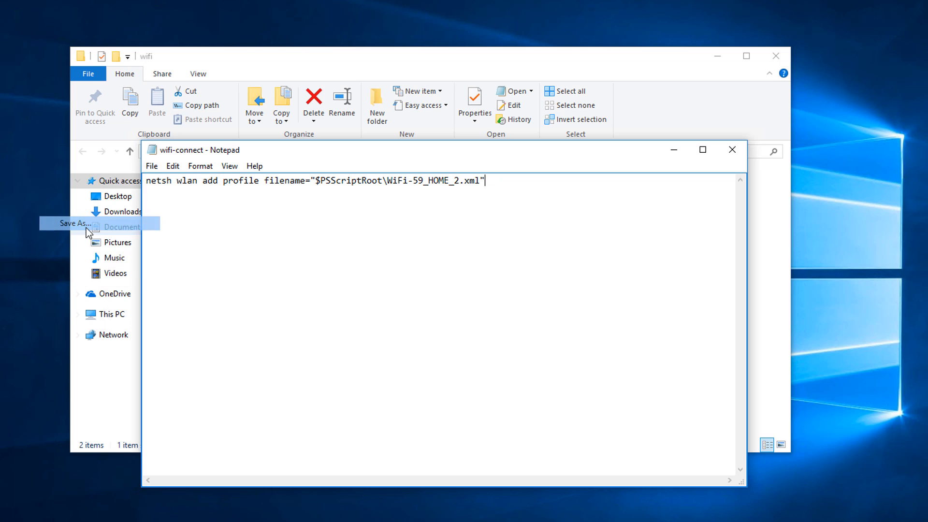
left_click(71, 224)
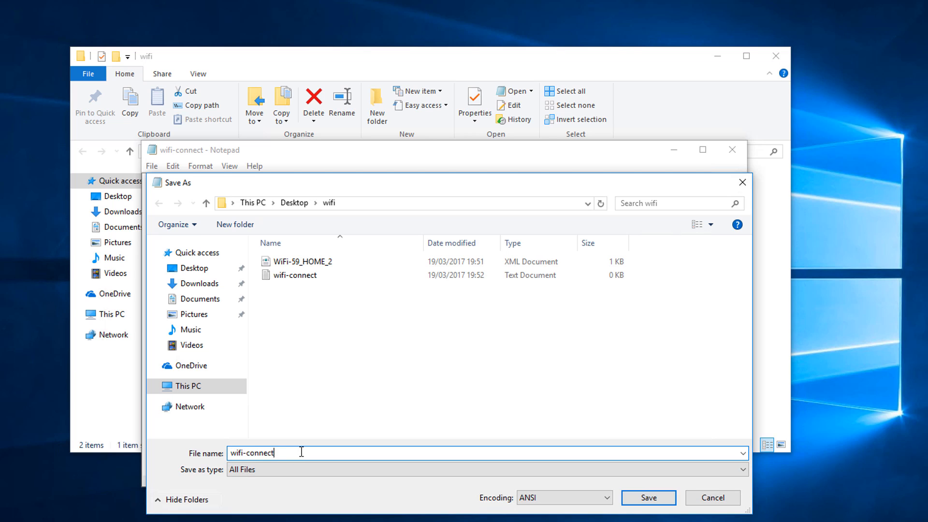
type(".ps1")
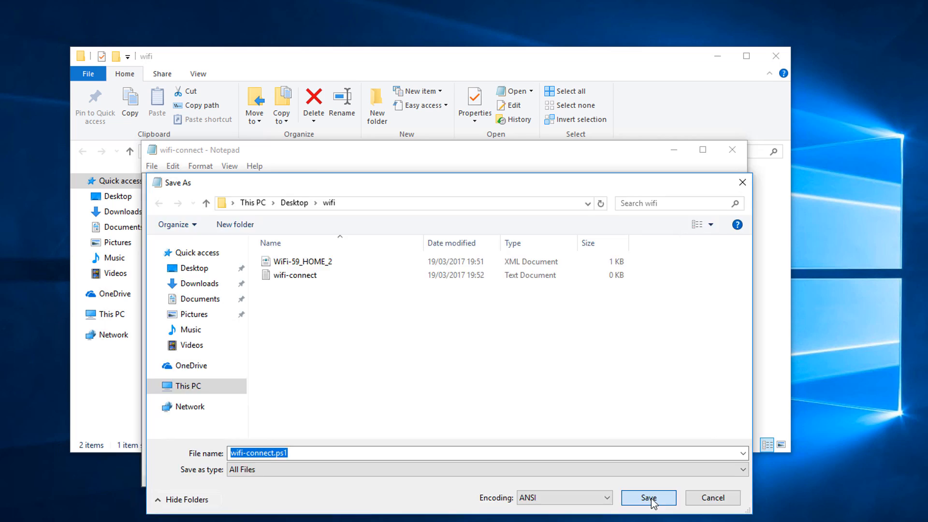
left_click(648, 496)
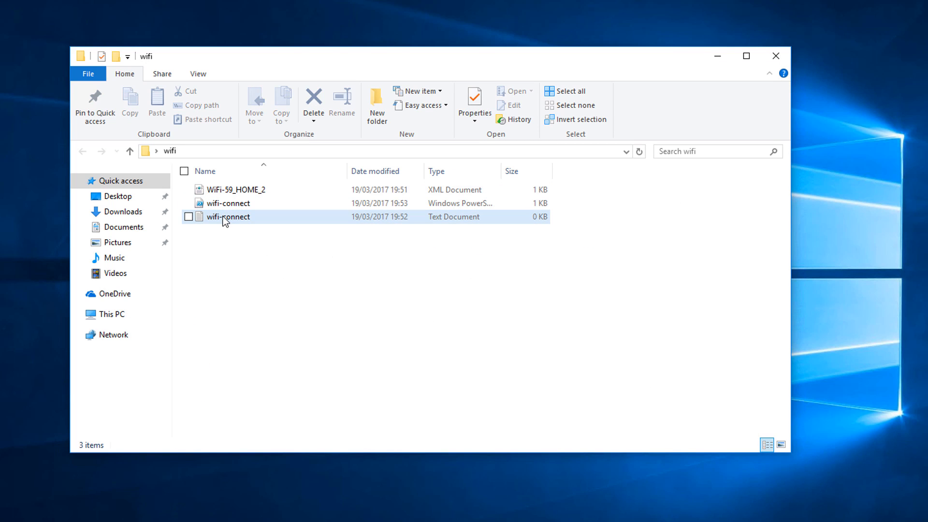
Step: Delete the empty wifi-connect text document, leaving the XML profile and the PowerShell script
left_click(313, 104)
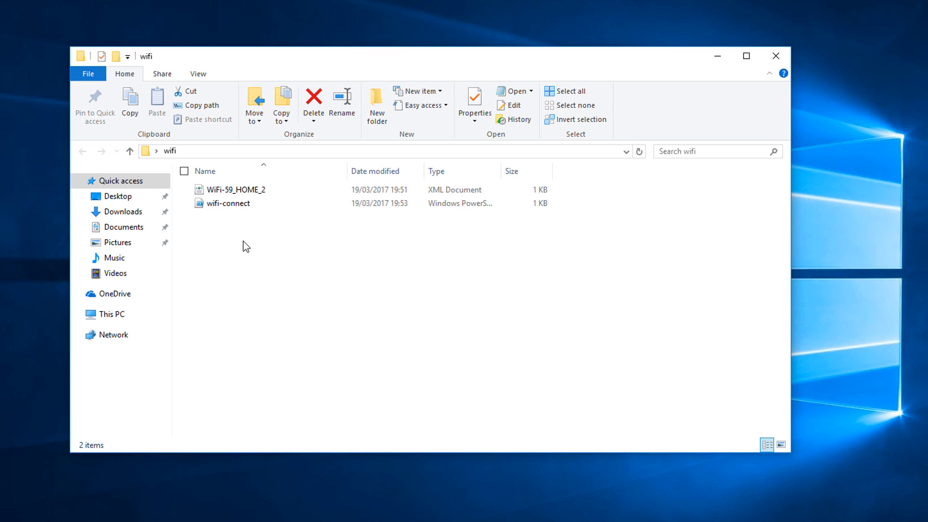
mouse_move(295, 209)
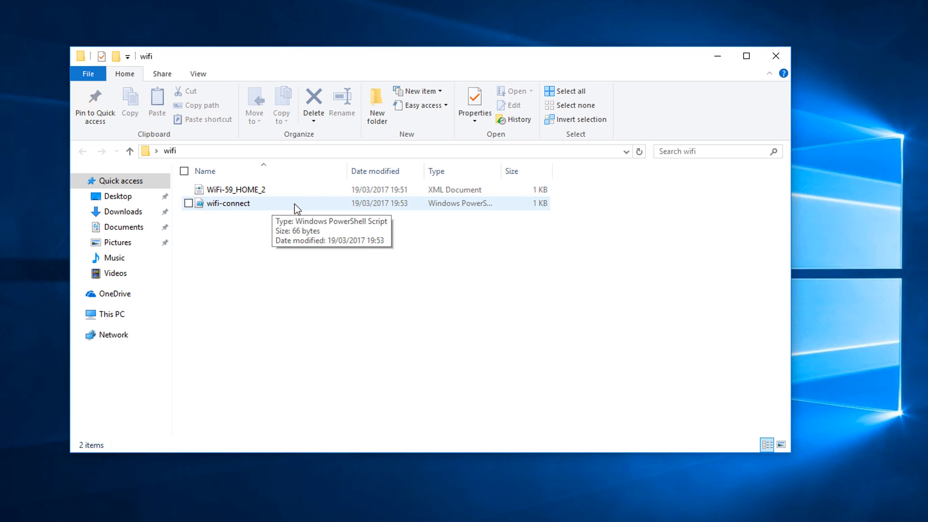
mouse_move(234, 210)
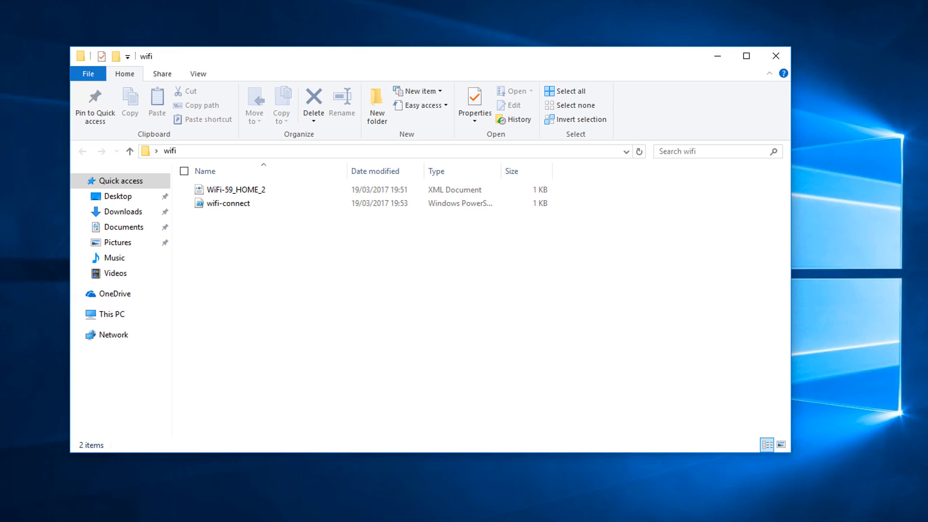
mouse_move(291, 292)
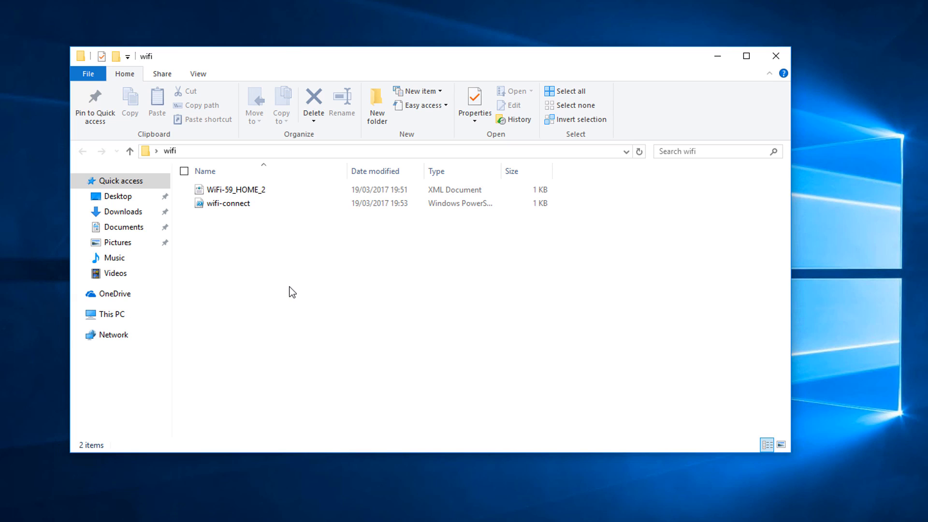
right_click(227, 203)
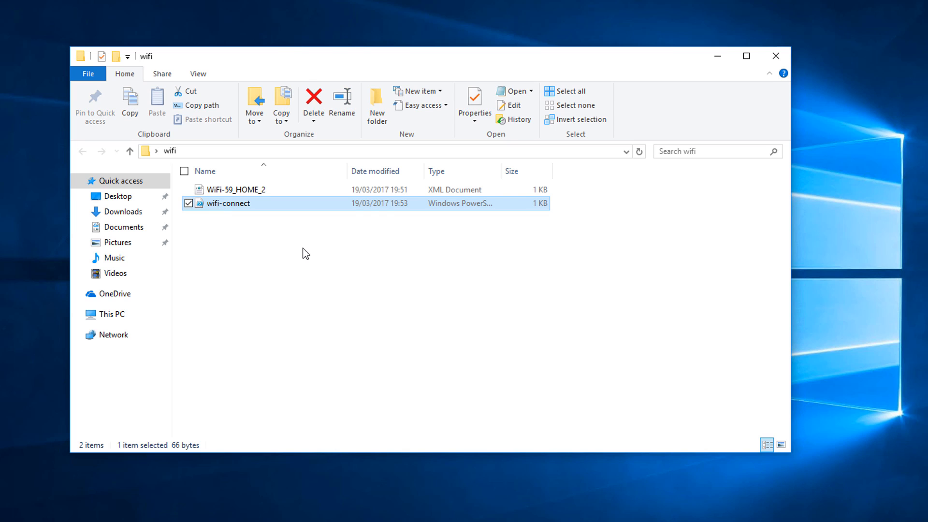
left_click(302, 254)
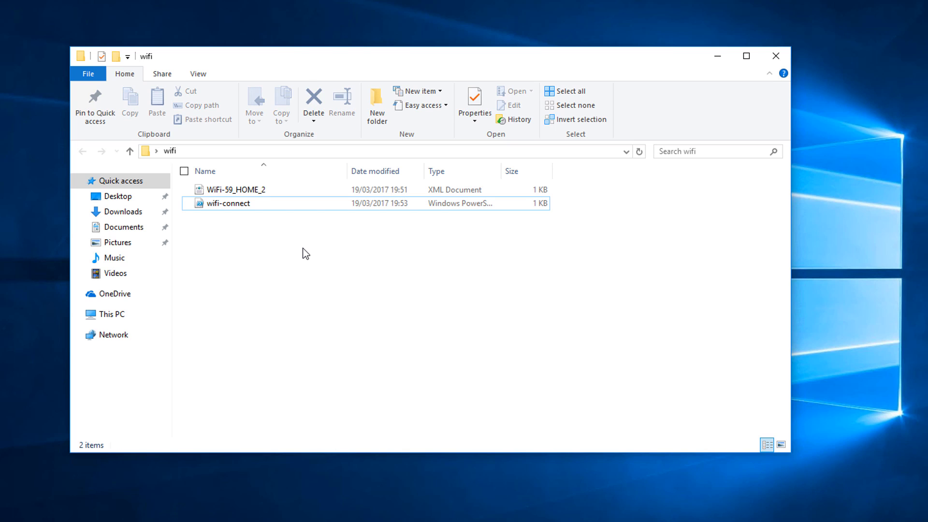
mouse_move(246, 231)
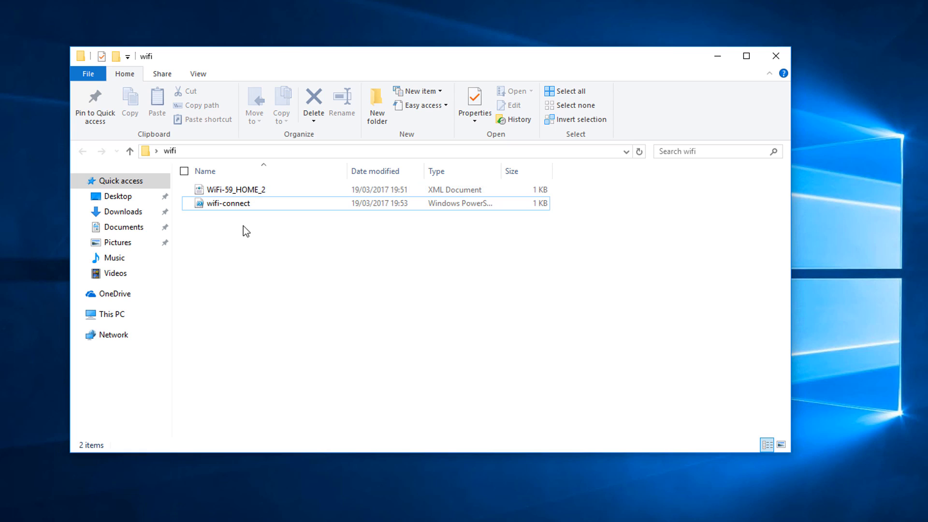
left_click(235, 190)
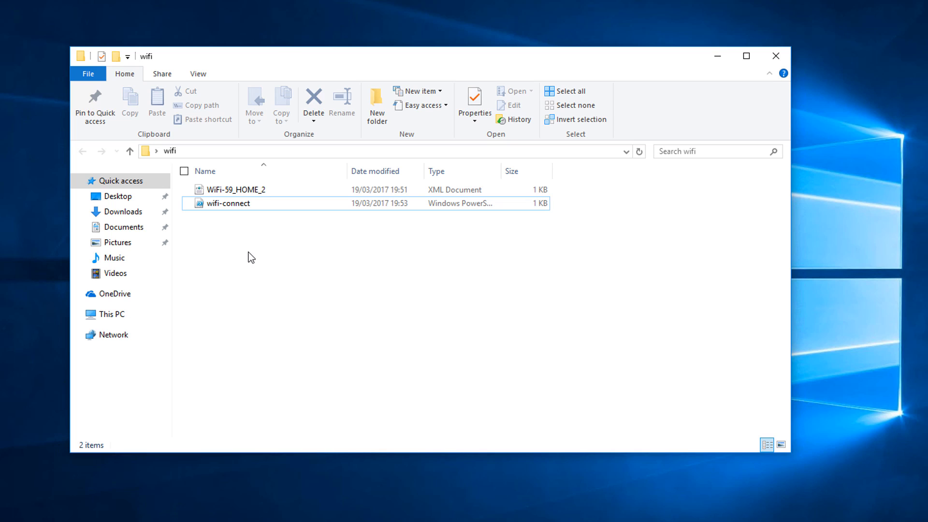
Step: Create a second wifi-connect text document and open it in Notepad for the batch commands
right_click(248, 257)
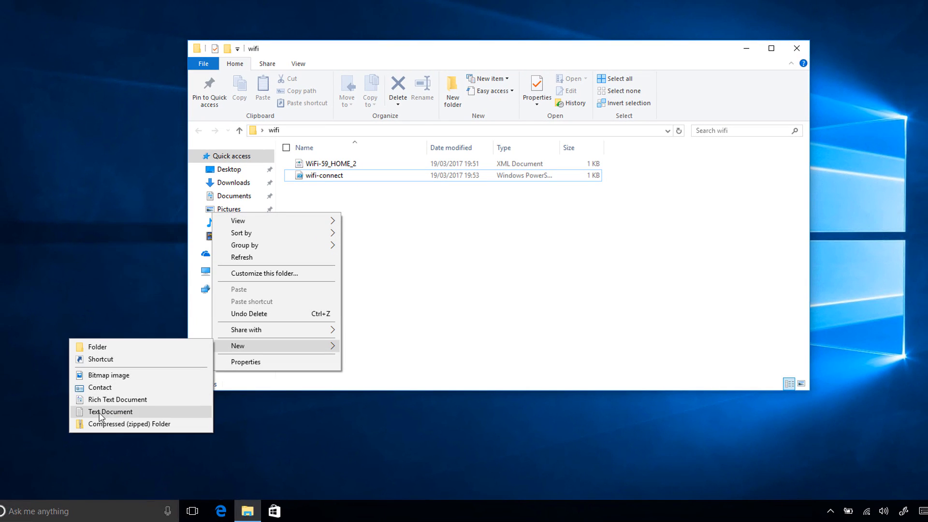
left_click(110, 411)
type("wifi-connect")
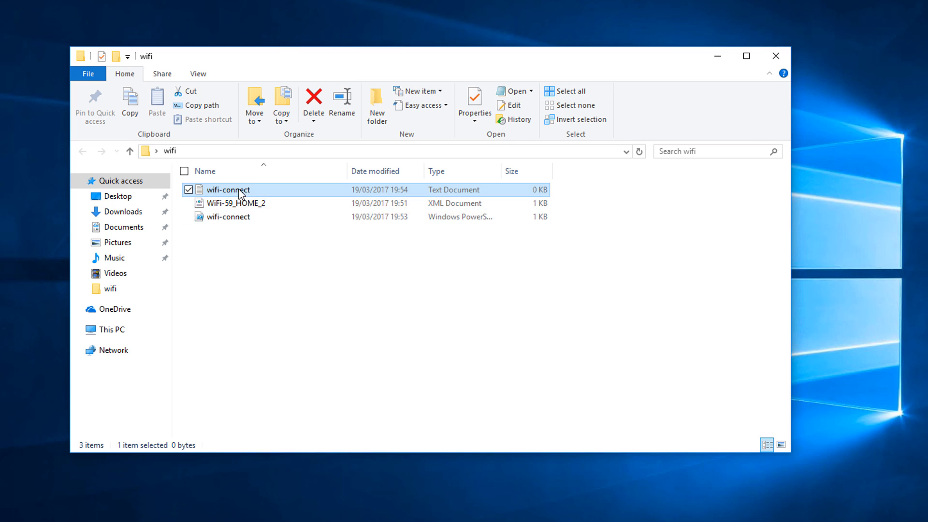
double_click(228, 189)
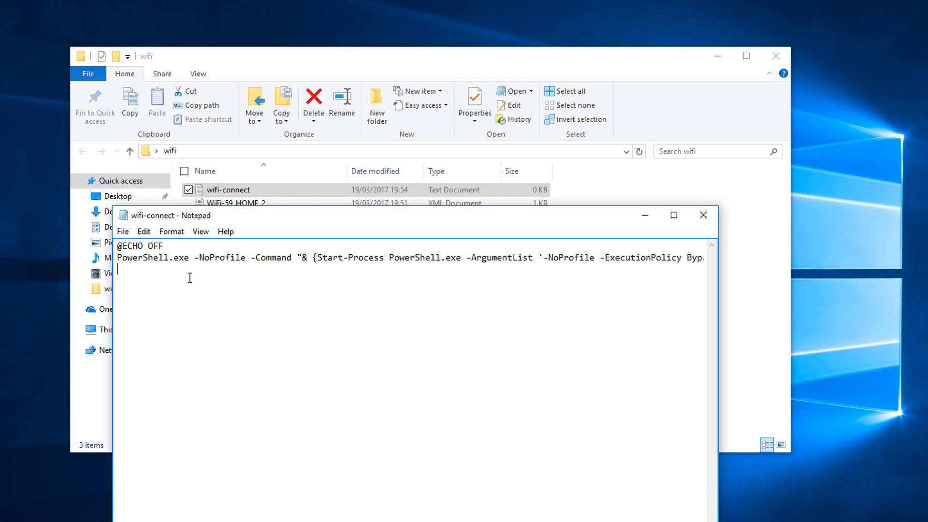
mouse_move(200, 231)
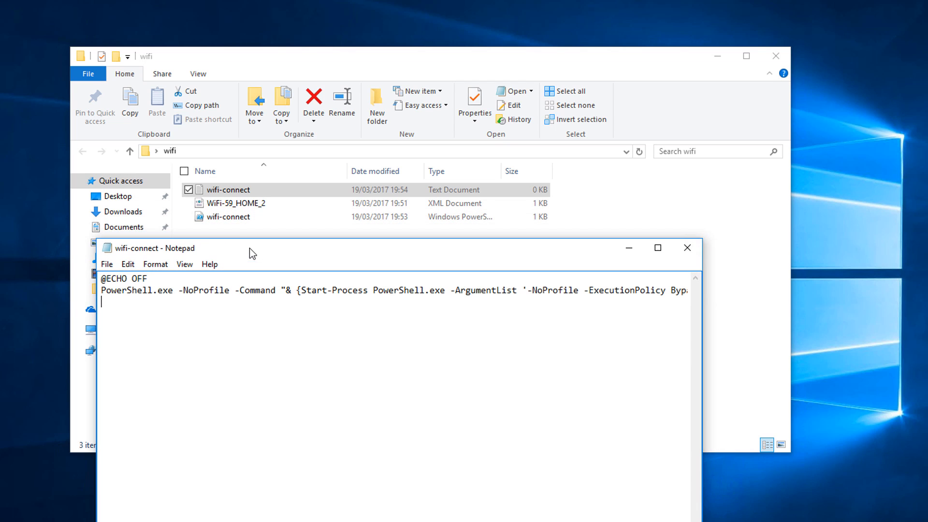
mouse_move(232, 247)
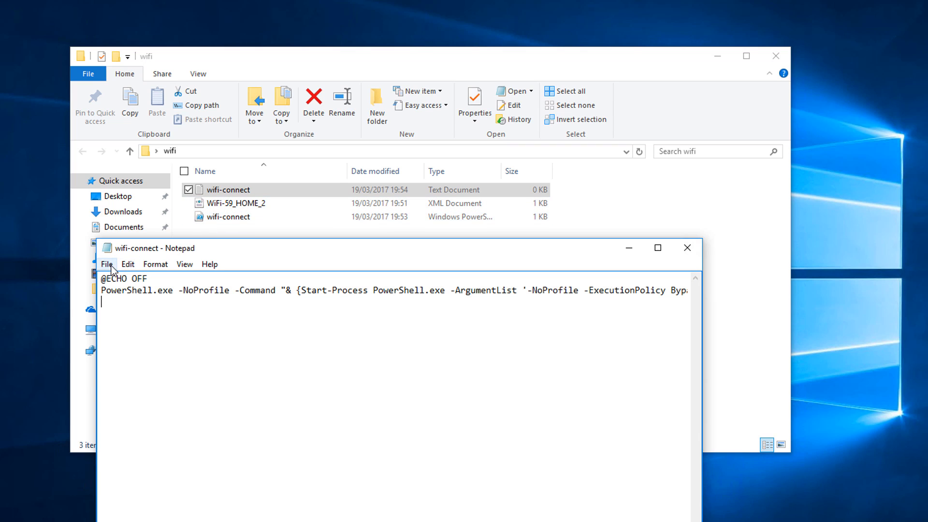
Step: Save the launcher text as wifi-connect.bat (All Files type) and close Notepad
left_click(107, 264)
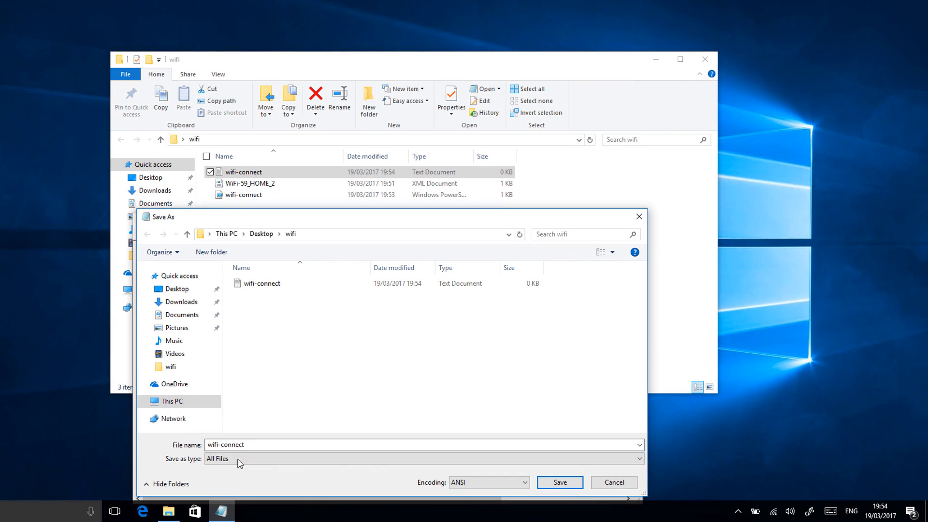
type(".ba")
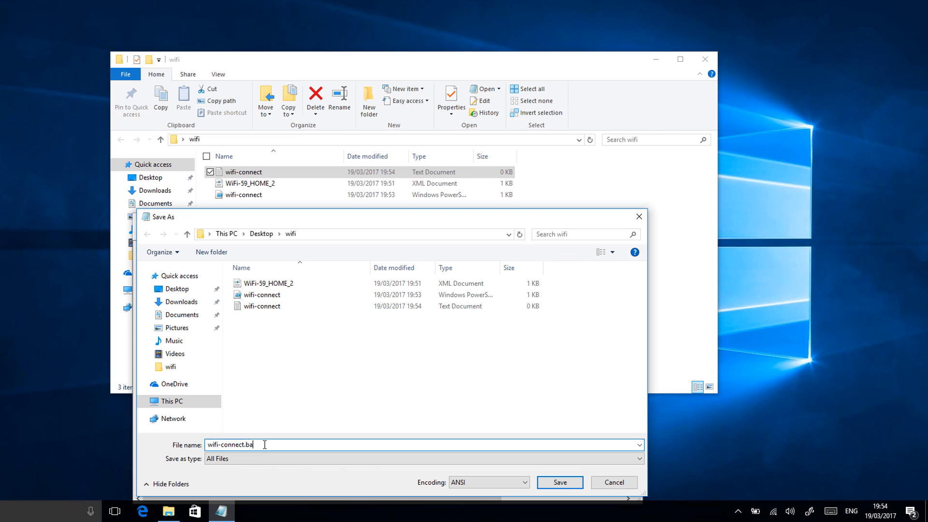
left_click(558, 482)
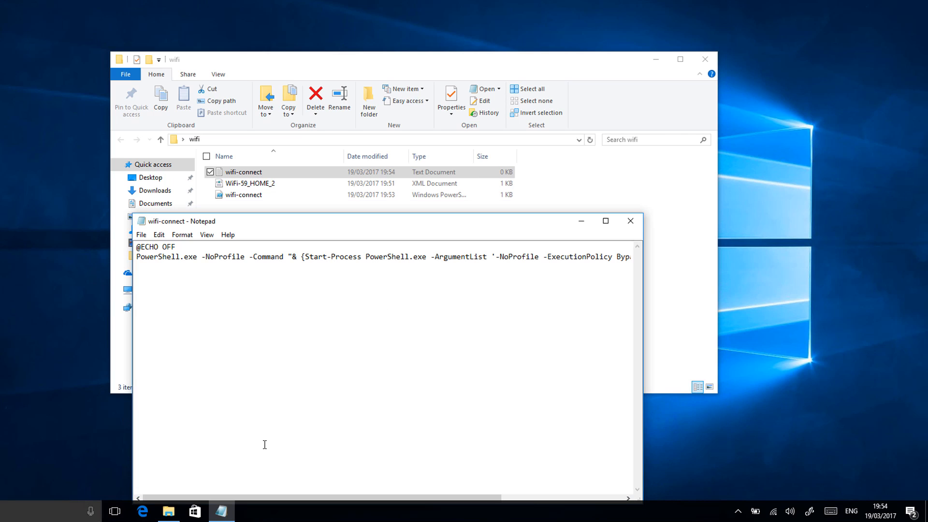
left_click(629, 220)
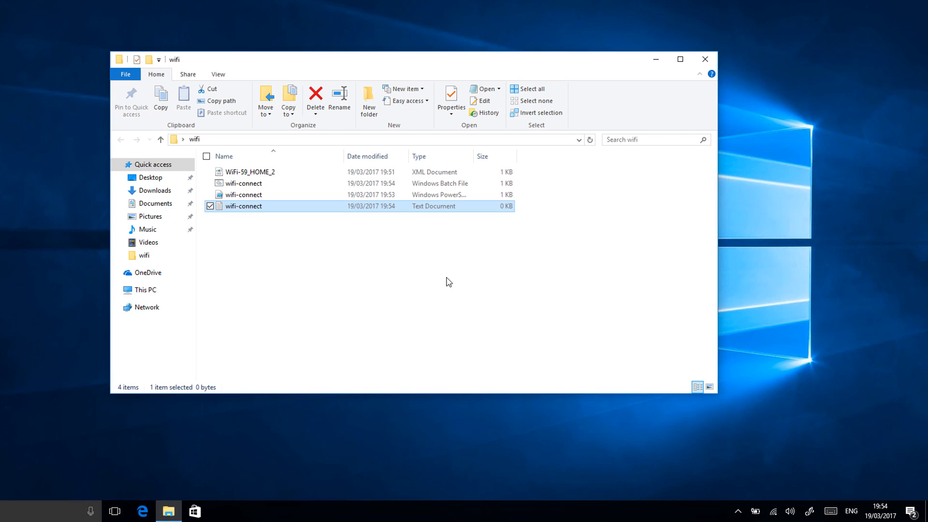
mouse_move(240, 215)
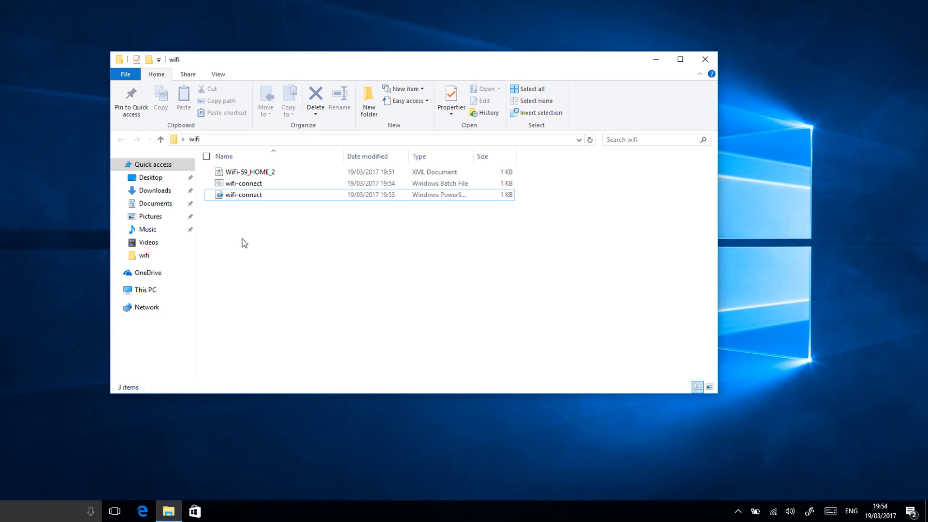
Step: Run wifi-connect.bat and approve the UAC prompt to launch Administrator PowerShell
double_click(243, 182)
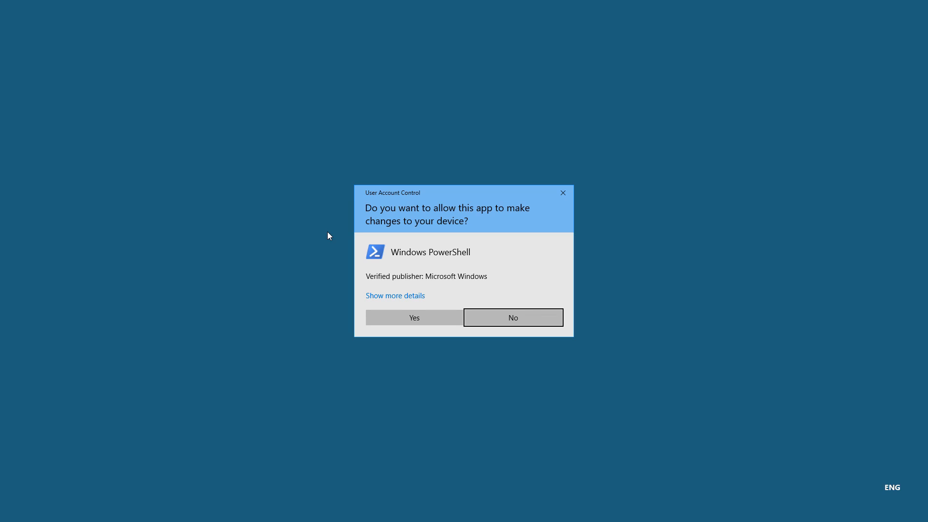
left_click(413, 317)
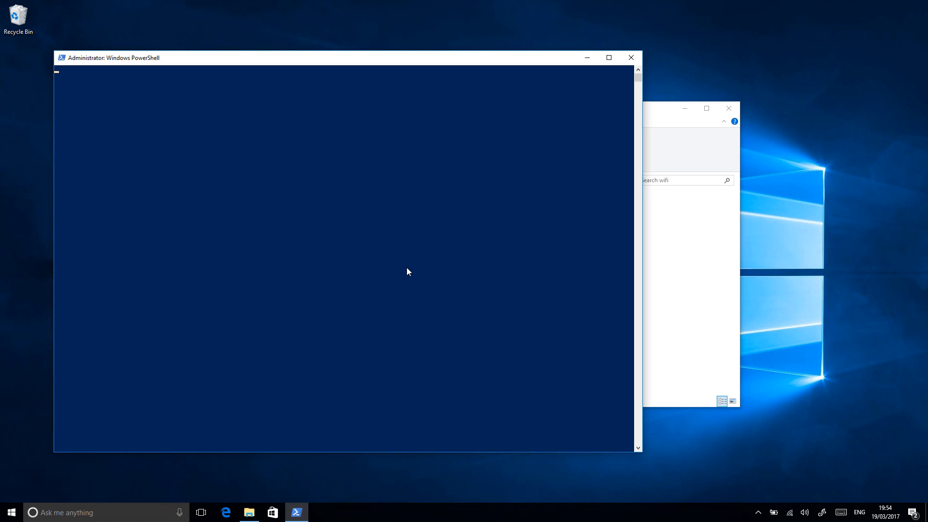
mouse_move(788, 516)
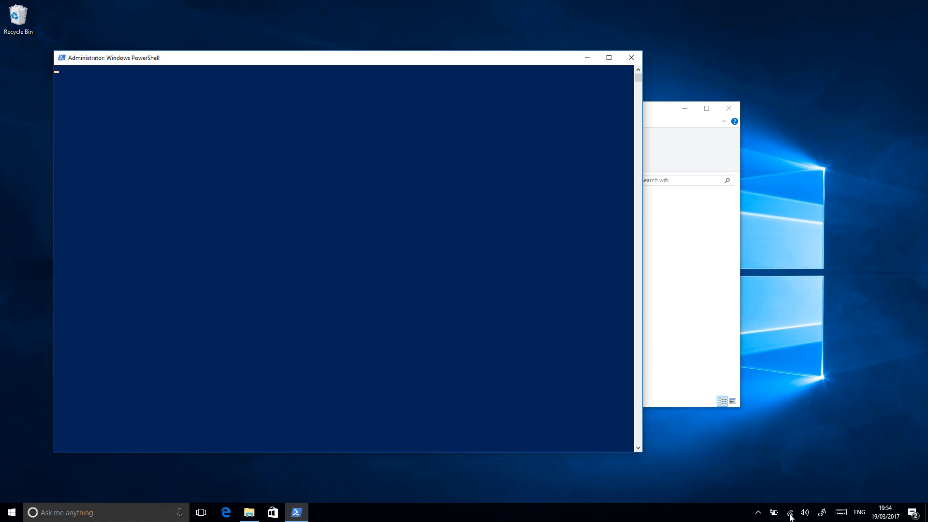
mouse_move(523, 320)
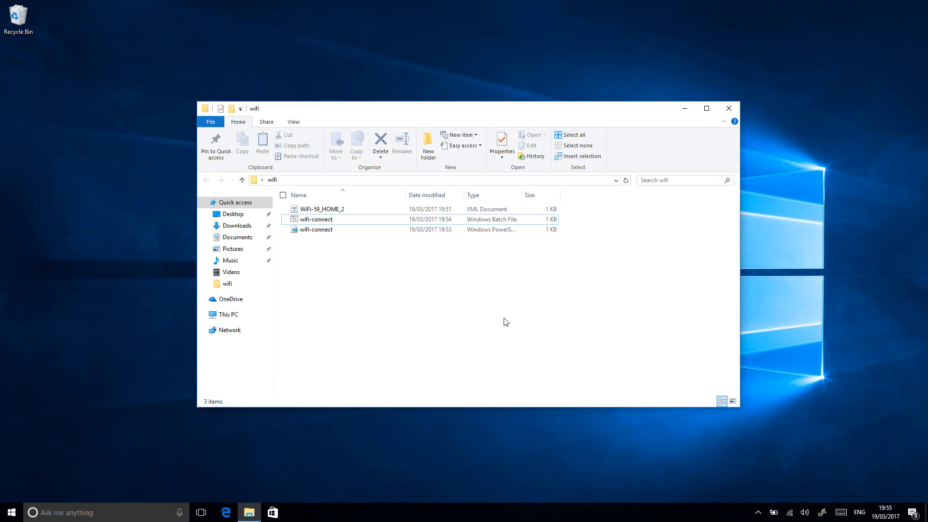
mouse_move(468, 304)
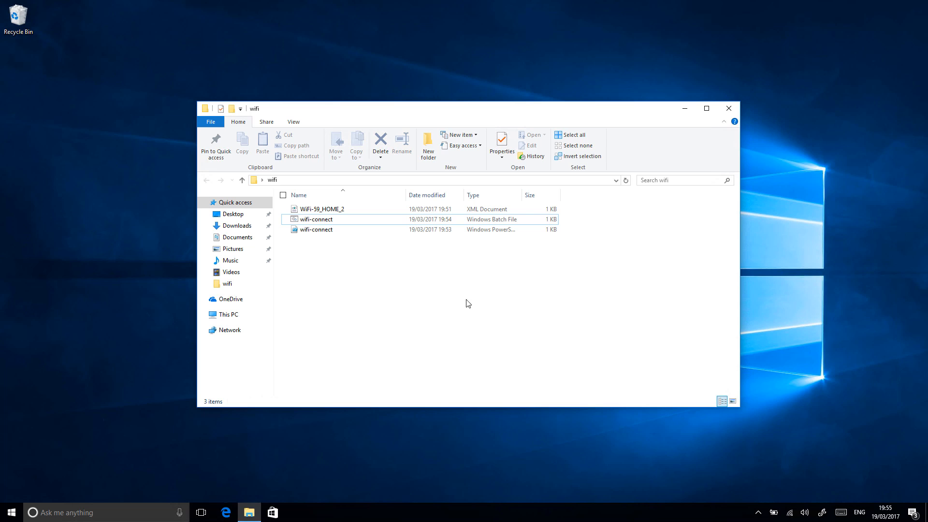
right_click(315, 220)
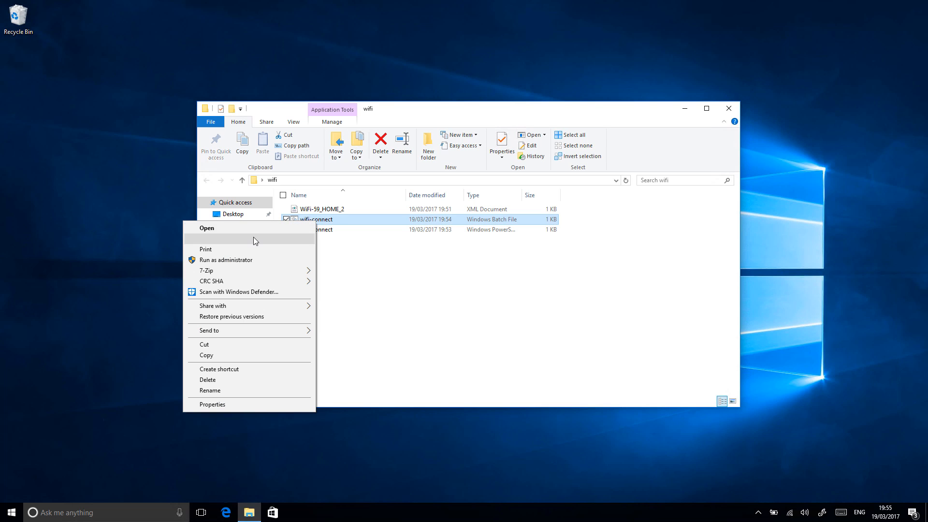
left_click(207, 228)
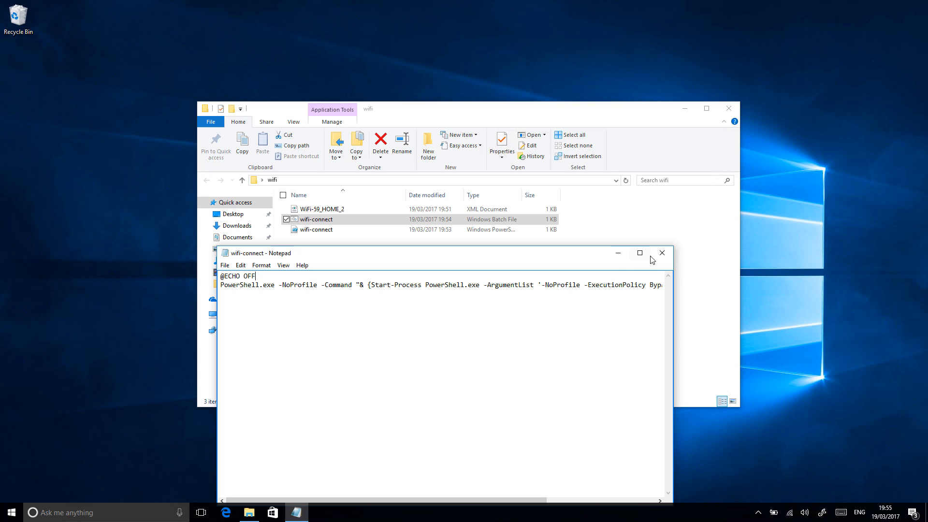
left_click(661, 252)
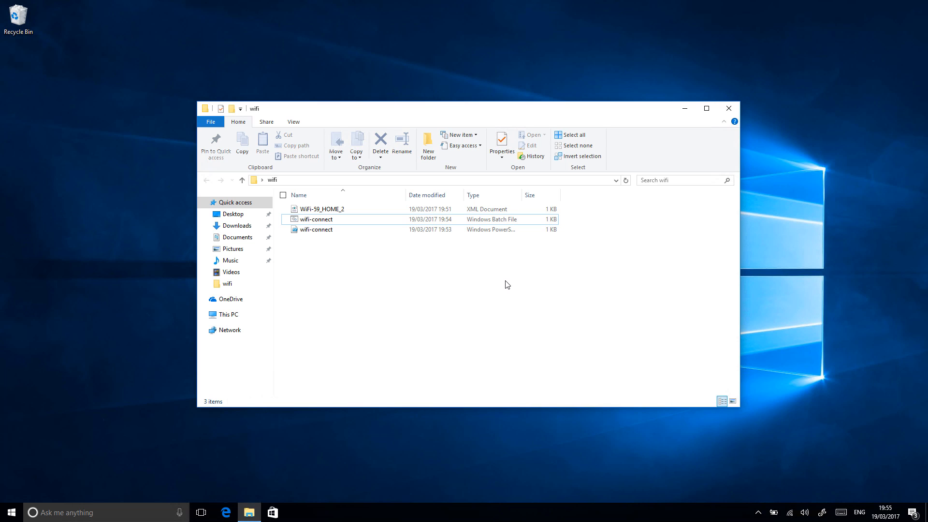
mouse_move(41, 308)
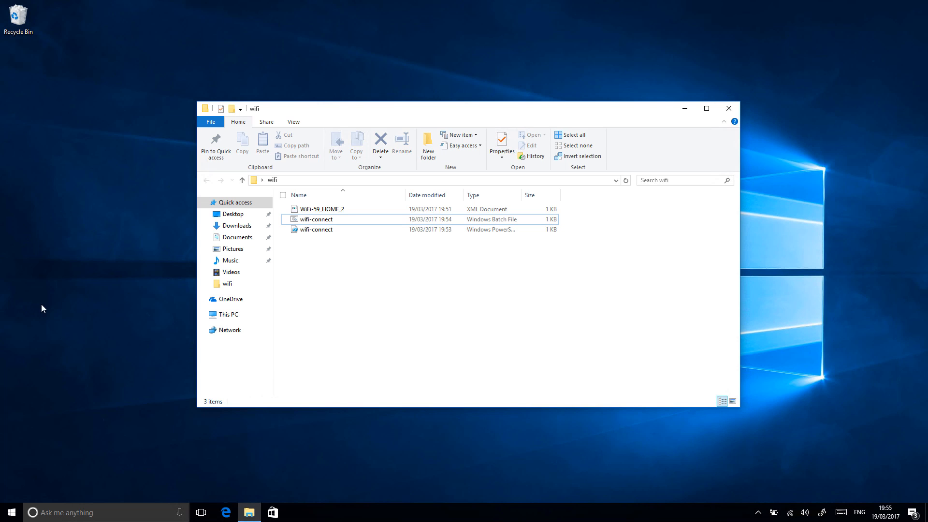